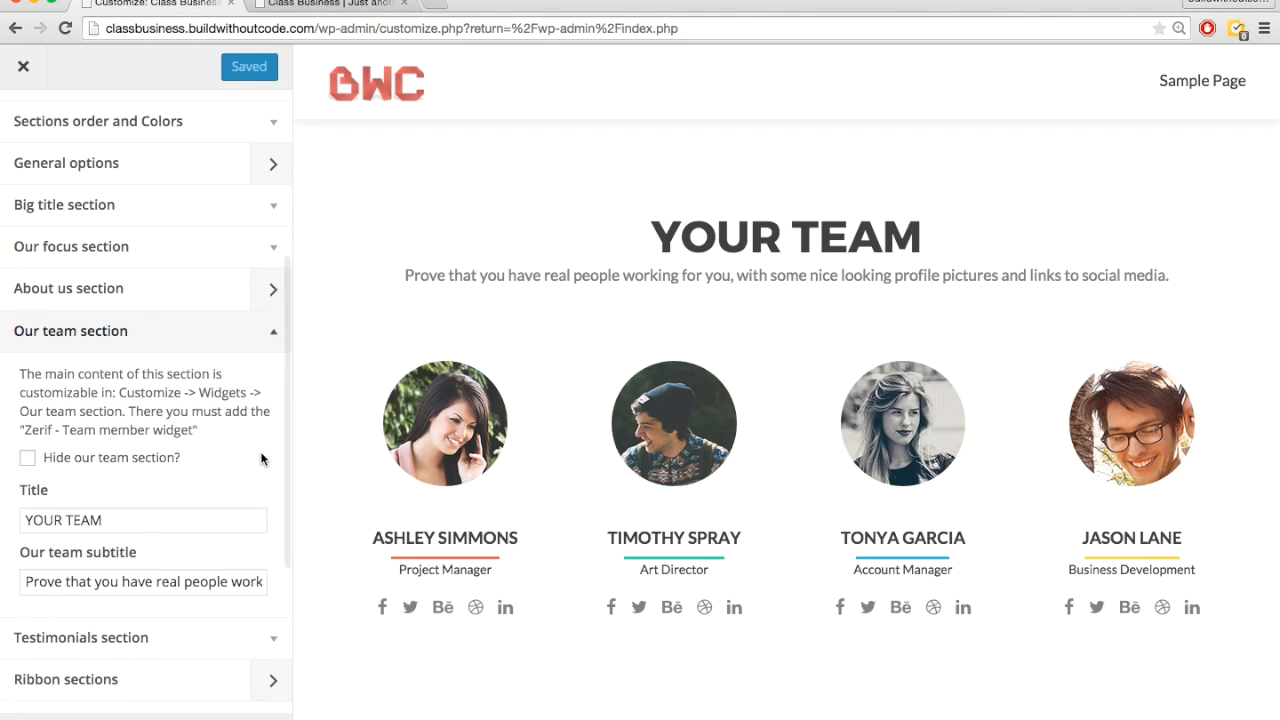
mouse_move(304, 398)
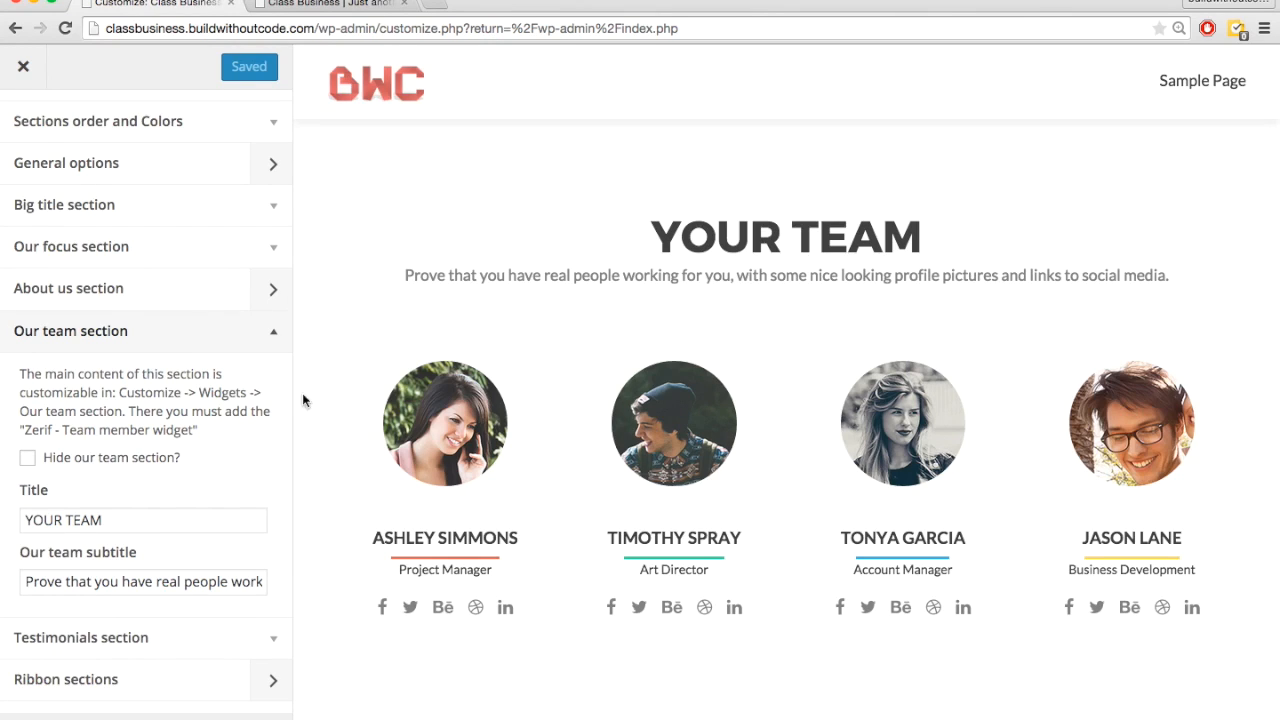
mouse_move(412, 516)
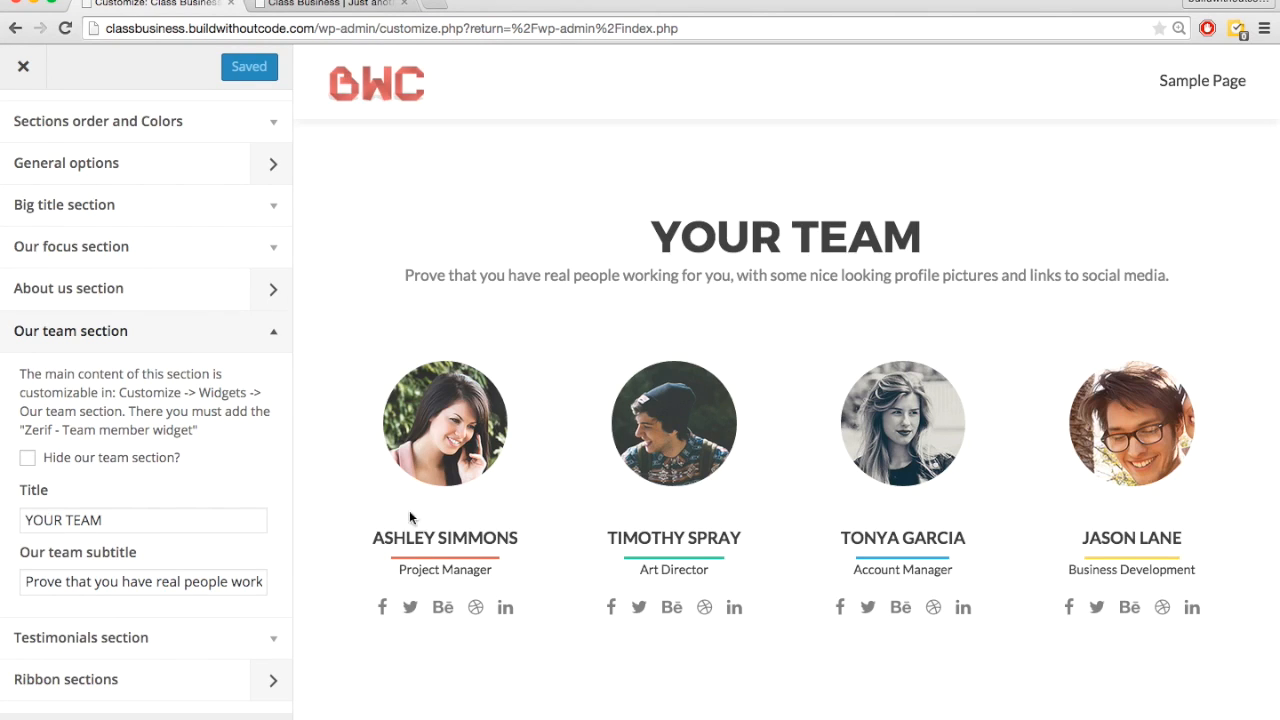
mouse_move(508, 512)
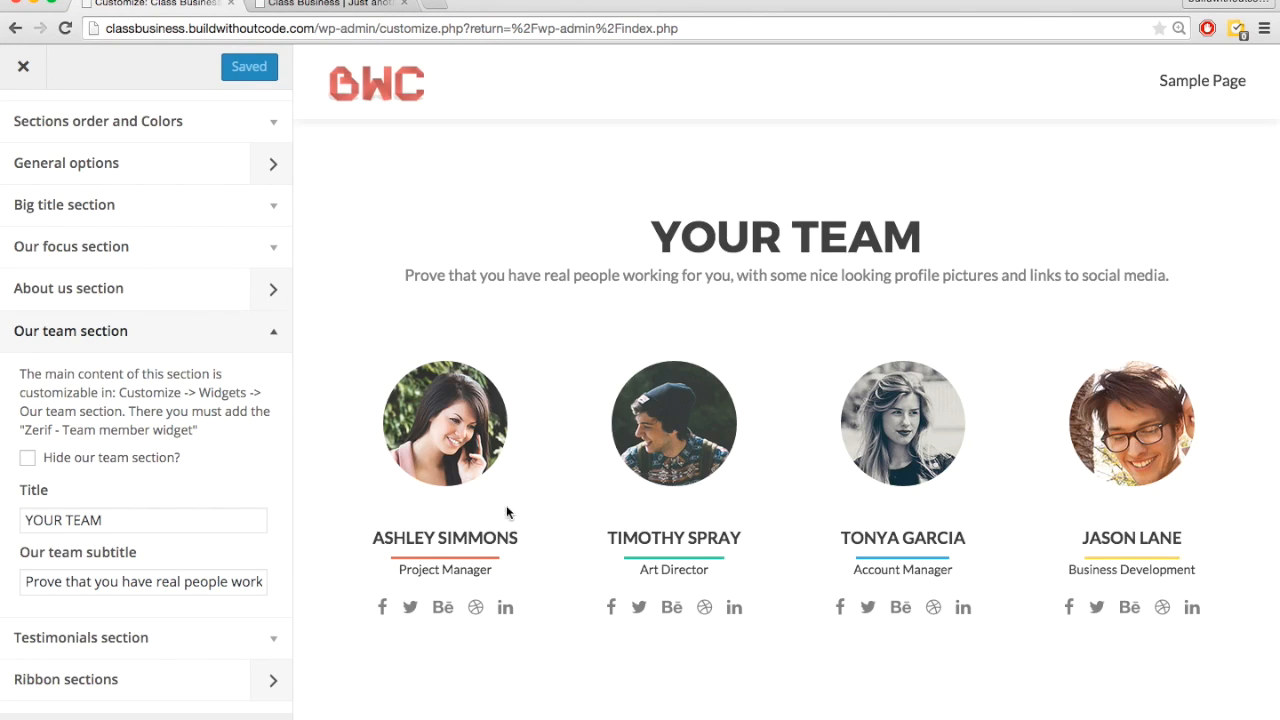
mouse_move(432, 534)
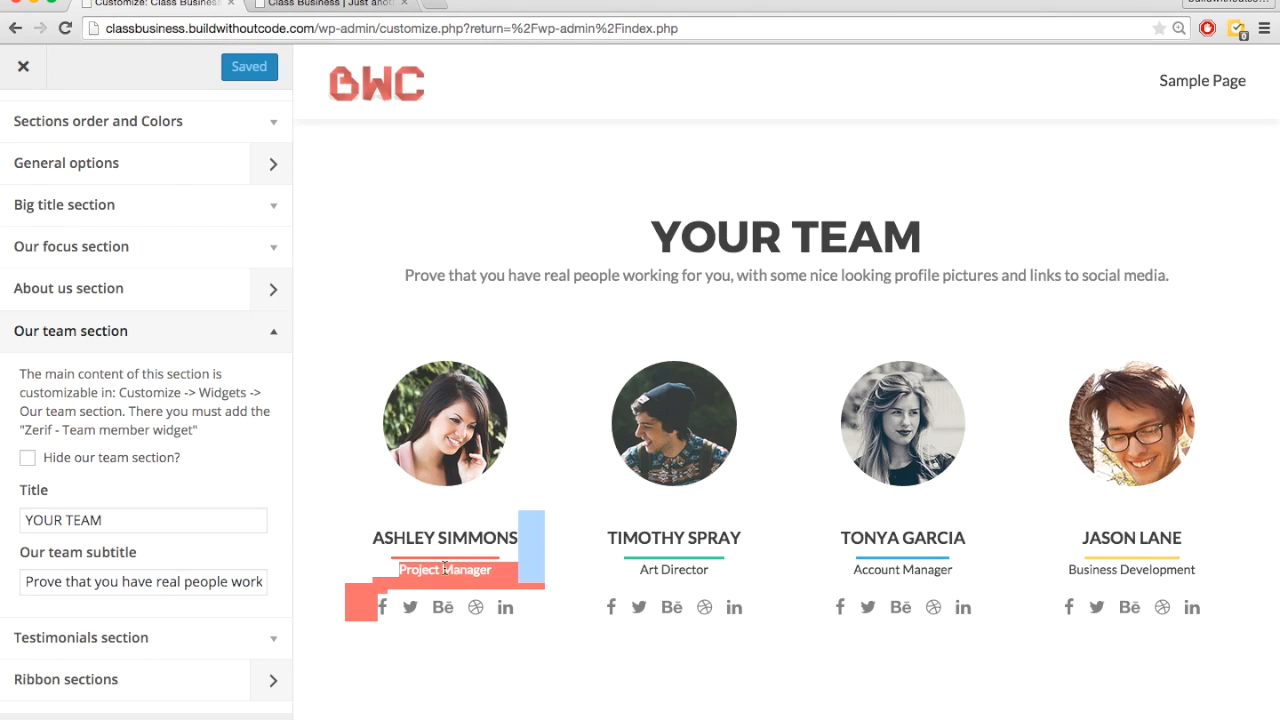
mouse_move(382, 508)
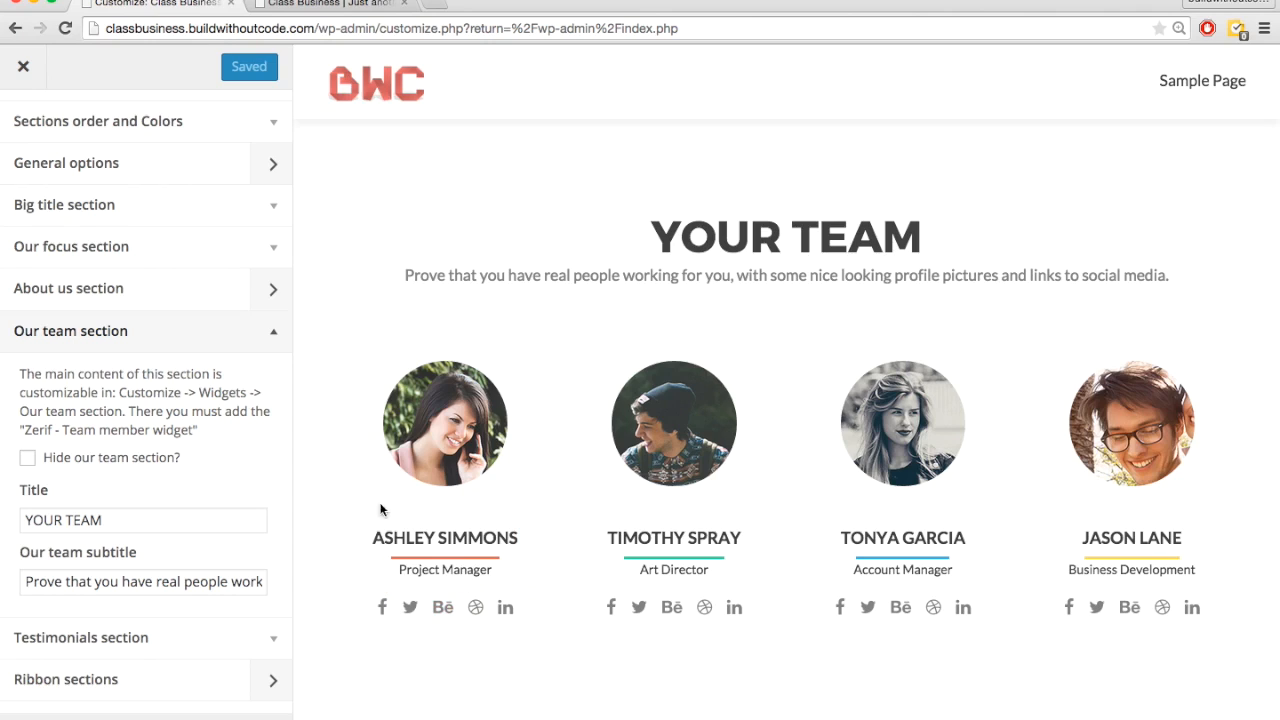
mouse_move(680, 592)
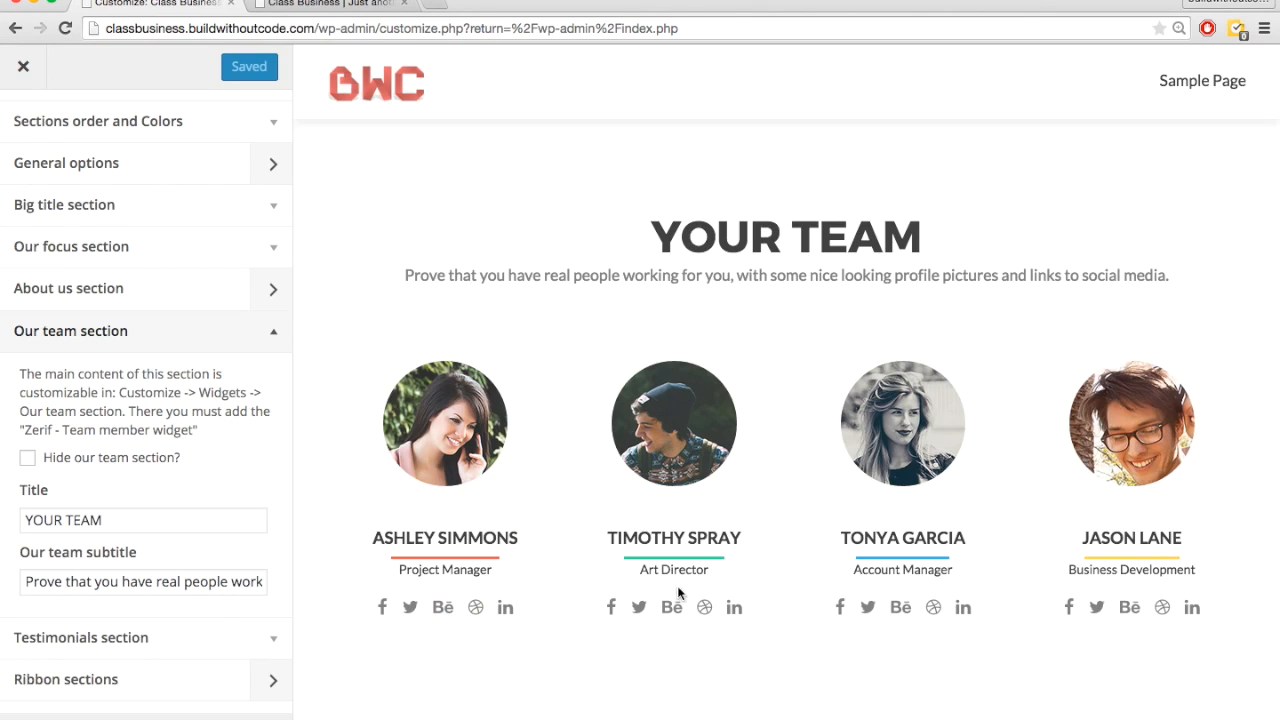
mouse_move(444, 348)
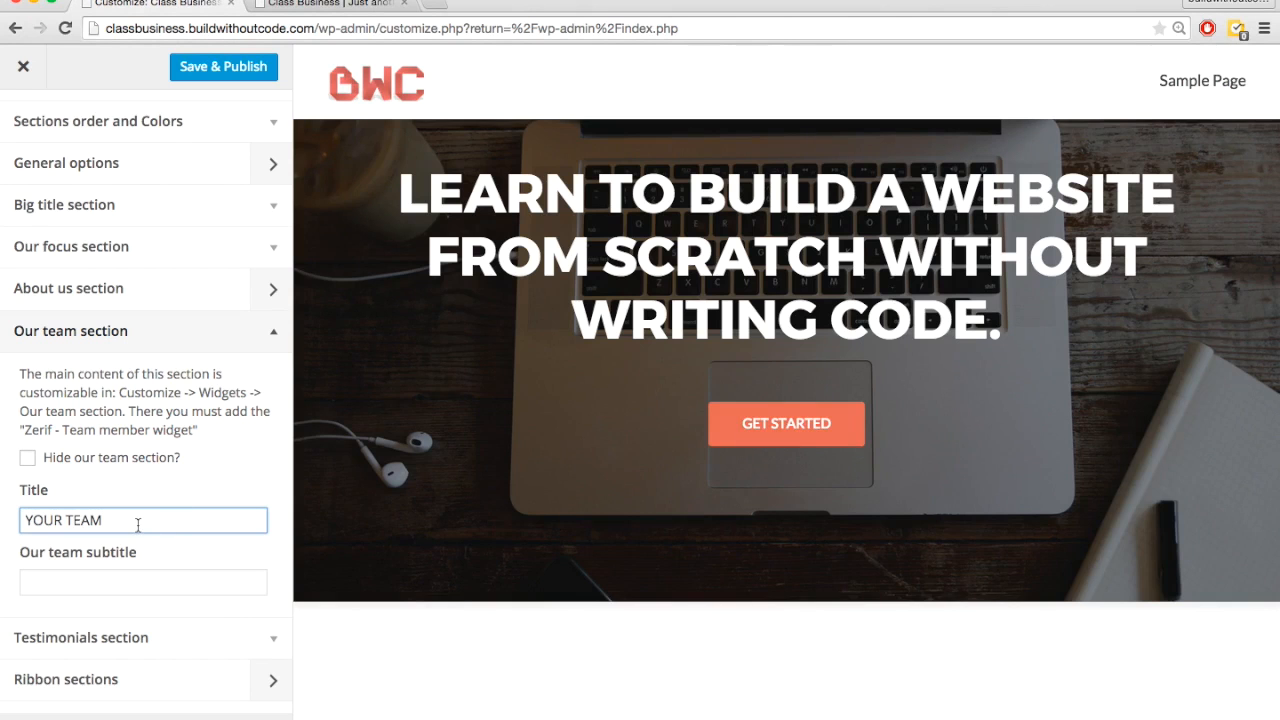
Title the section 'About the Course & Instructor' with no subtitle, Save & Publish, and exit to the Dashboard.
text(About the Course & Instructor)
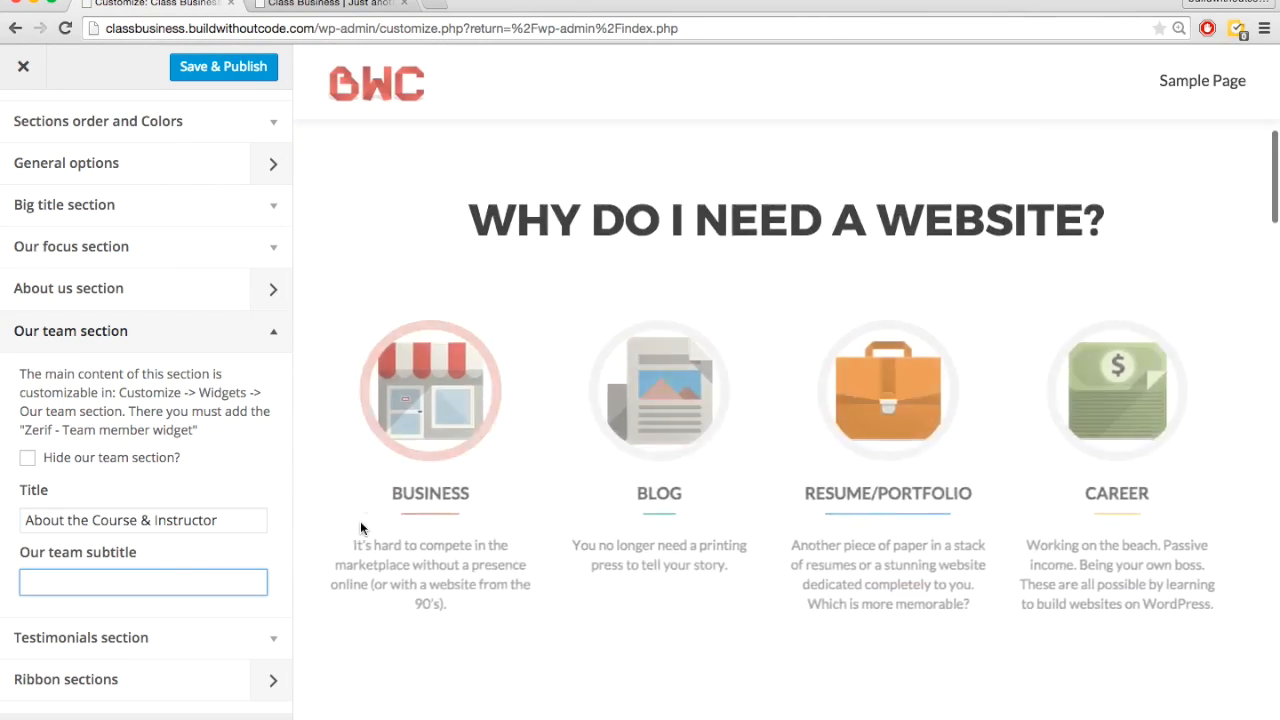
scroll(down, 3)
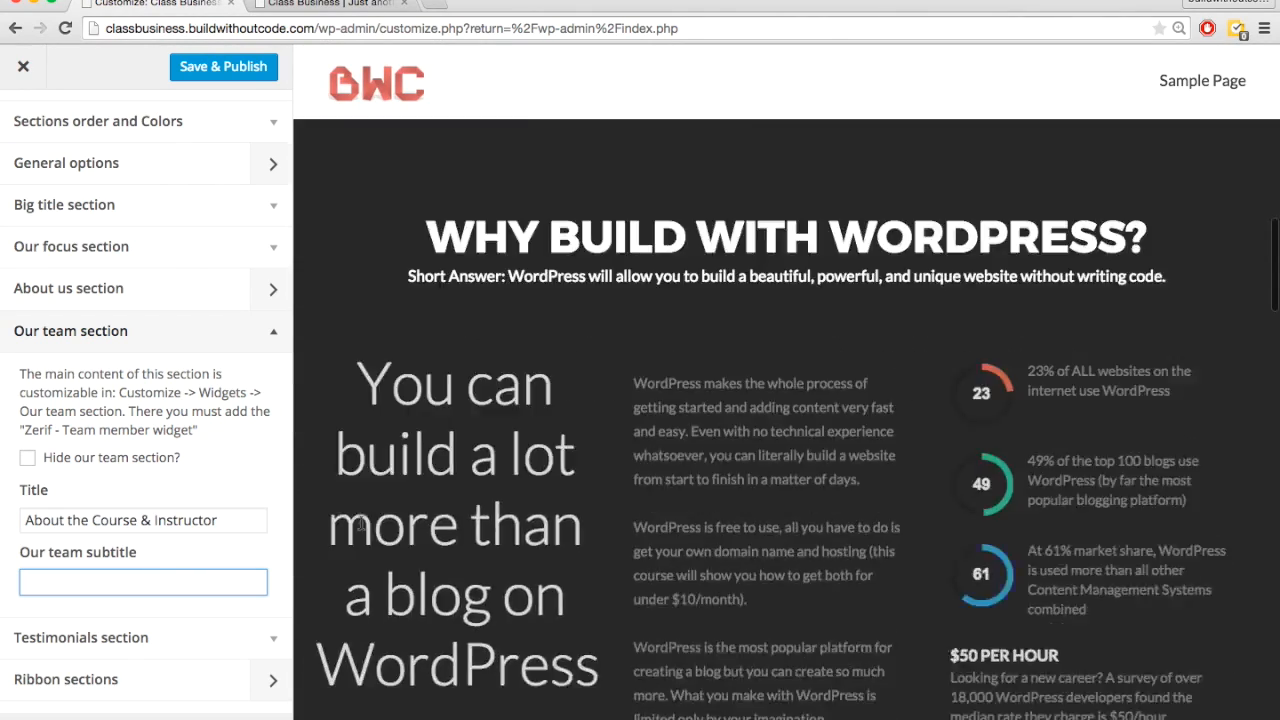
scroll(down, 3)
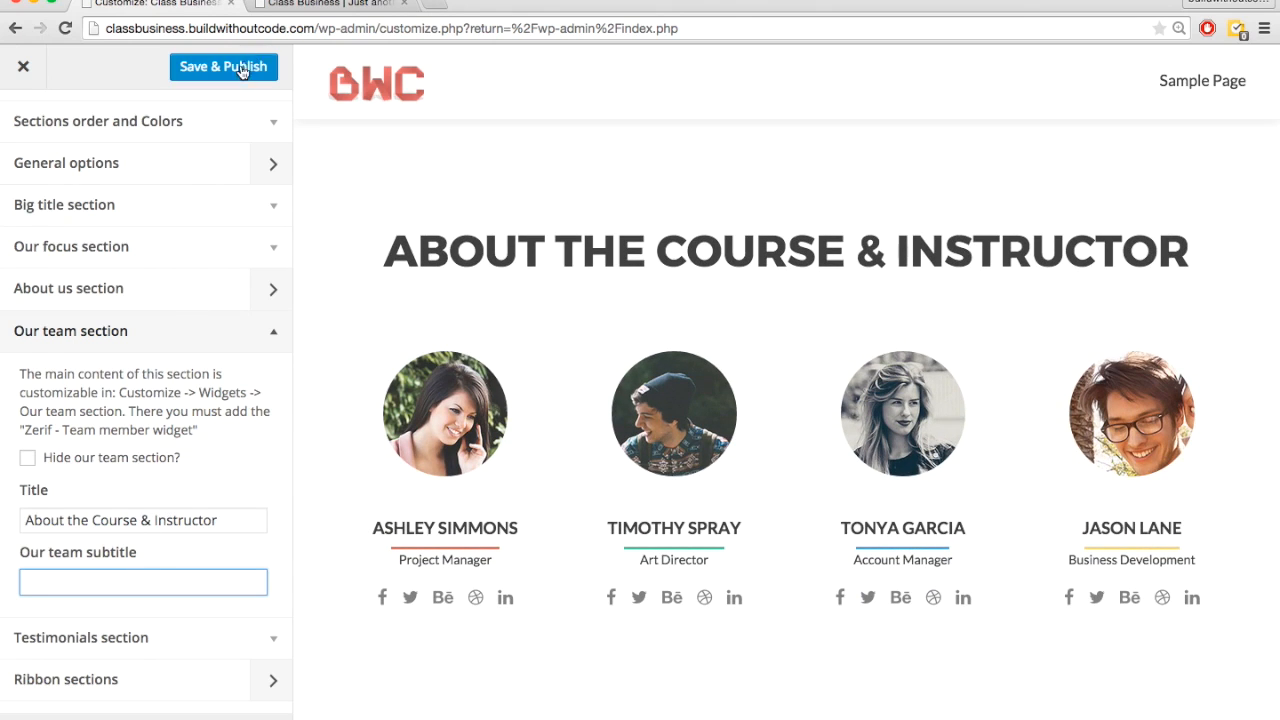
click(252, 68)
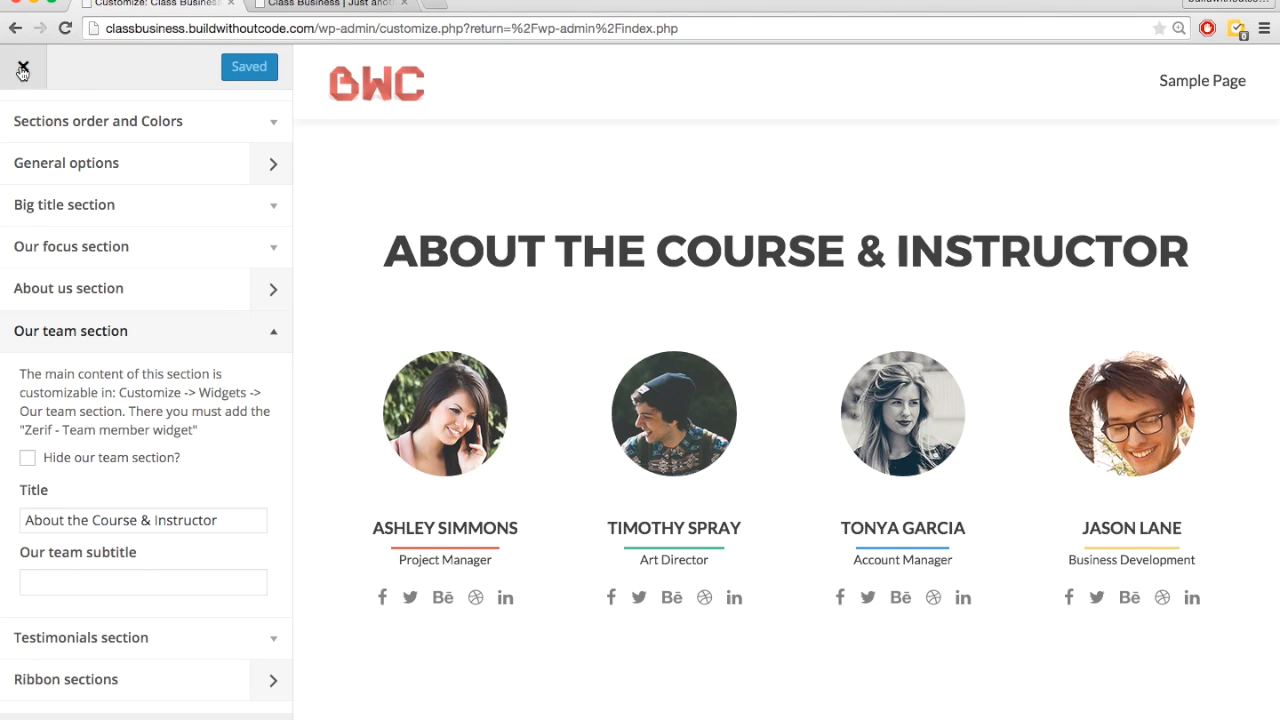
click(22, 76)
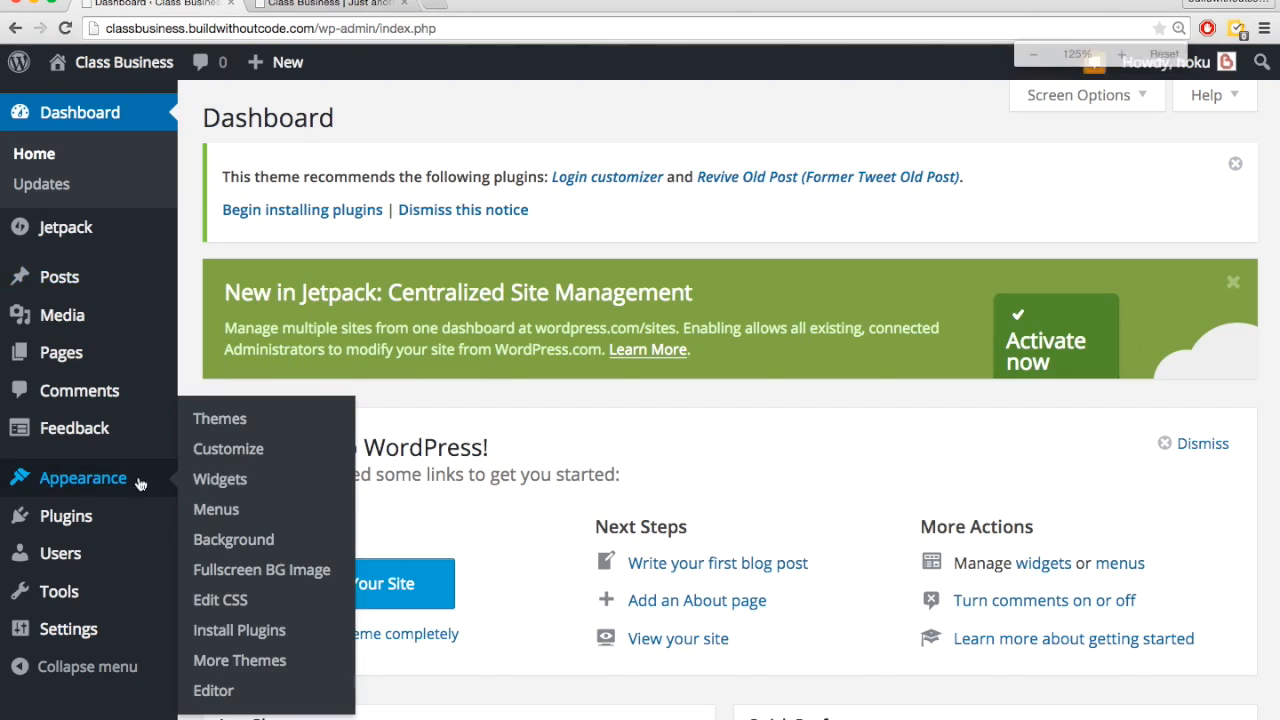
From the Widgets page, add a Zerif Team member widget into the Our team section.
click(220, 480)
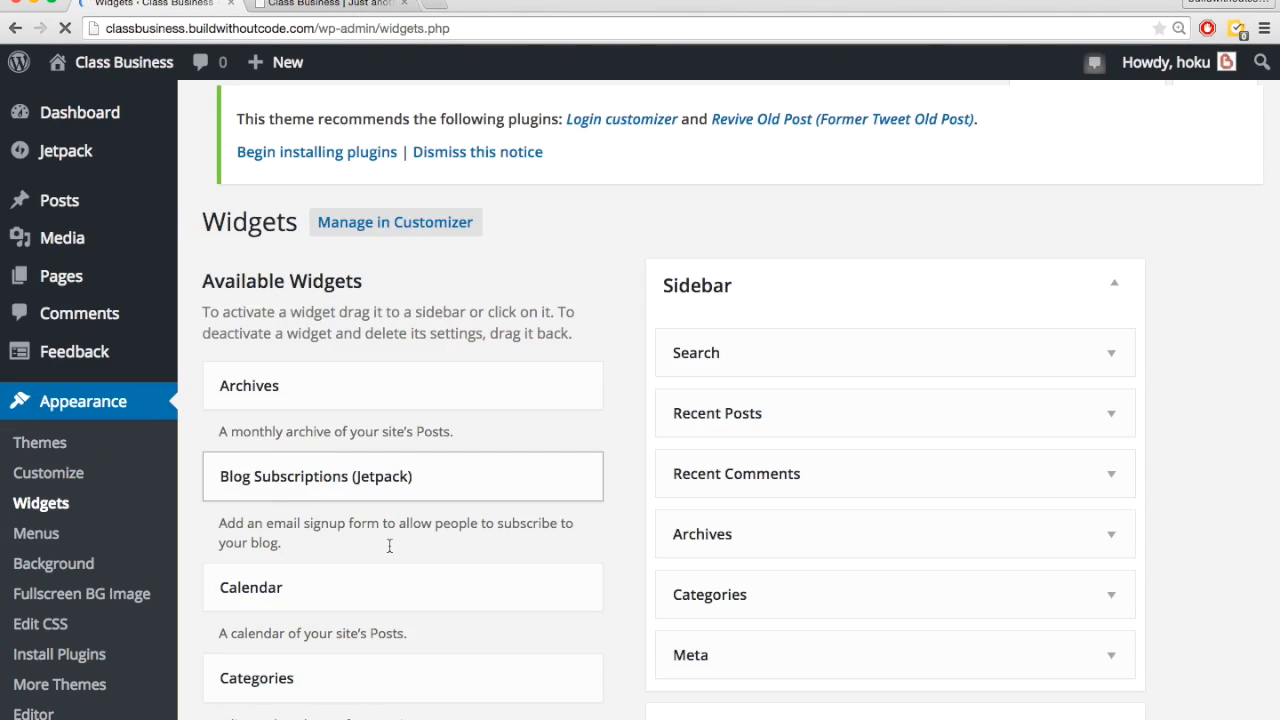
scroll(down, 3)
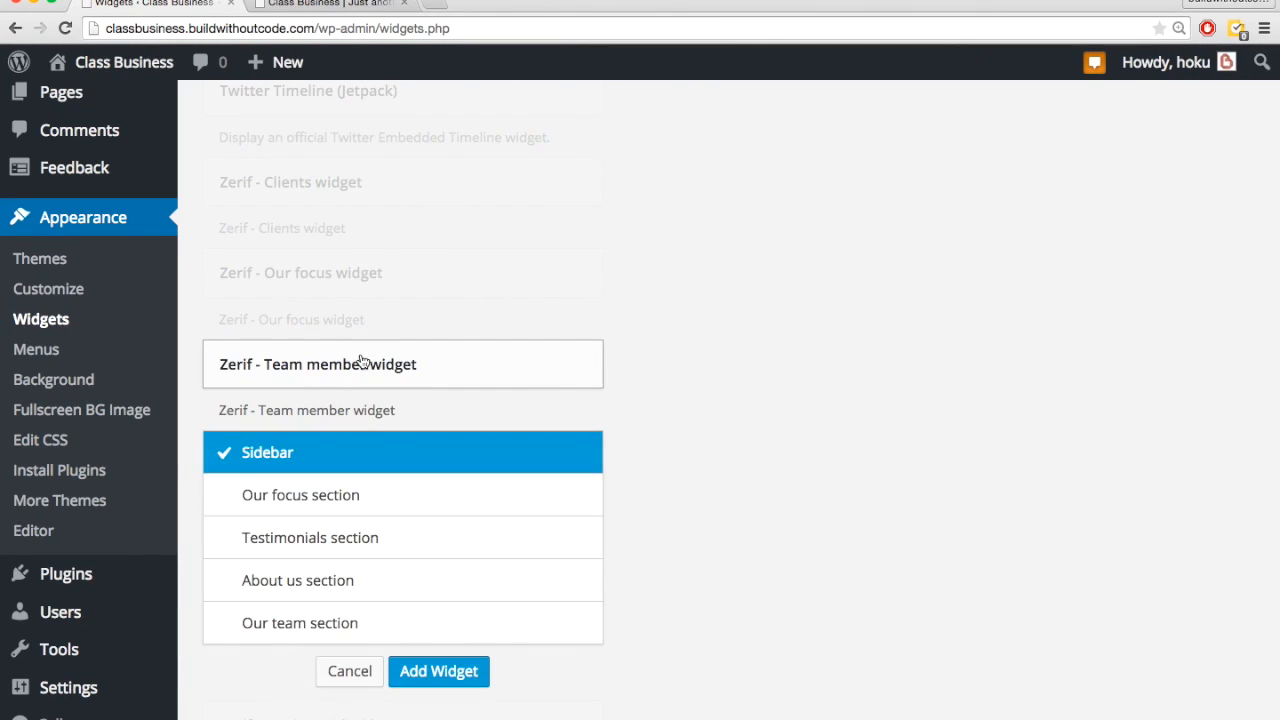
scroll(down, 3)
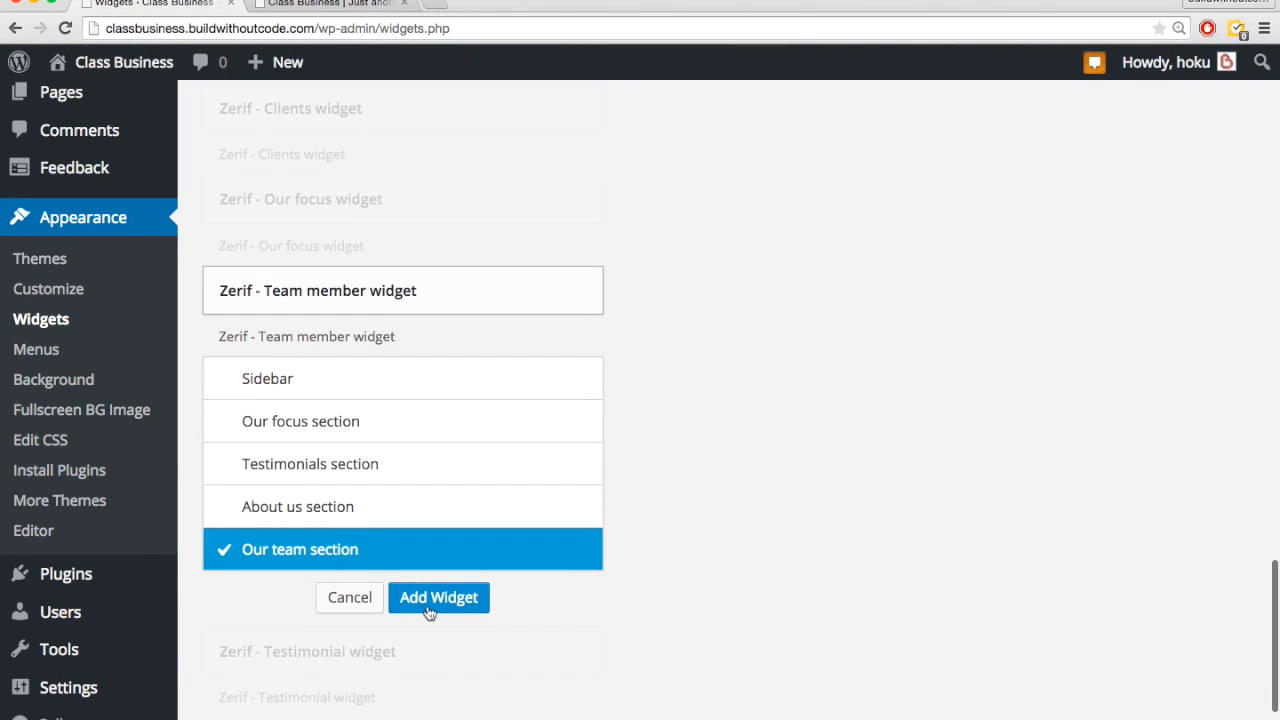
click(438, 596)
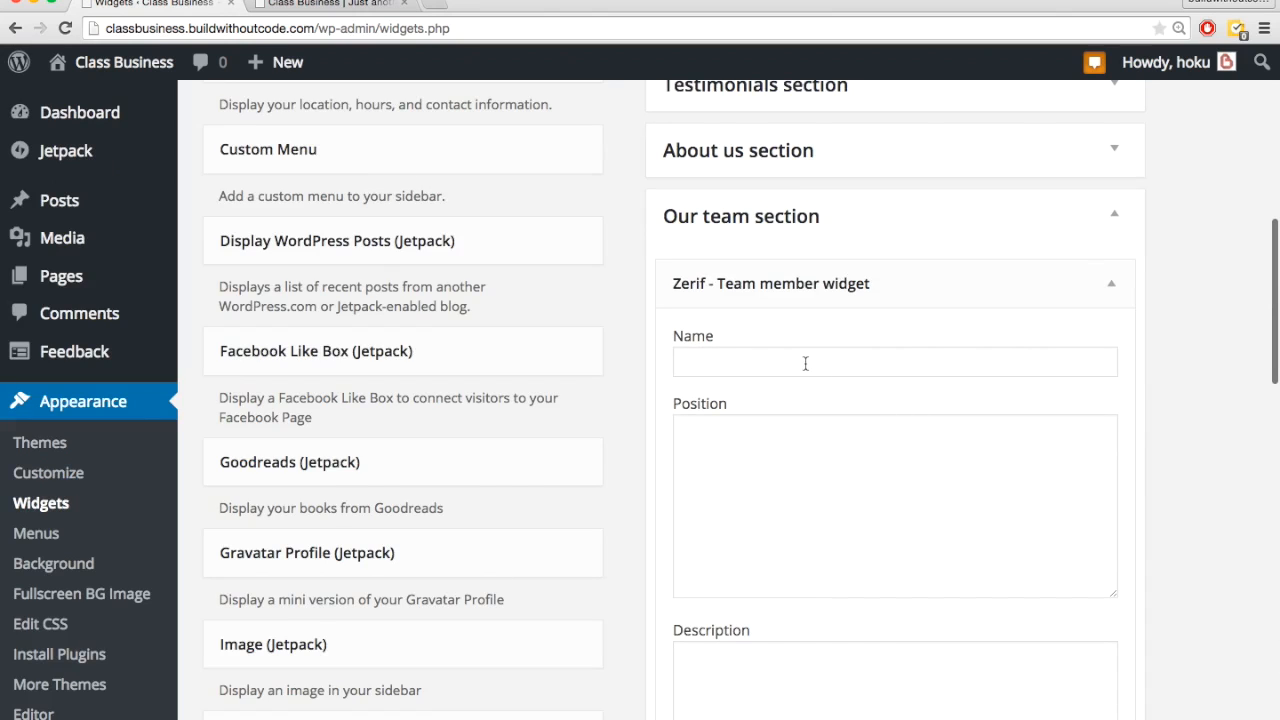
Enter name BUILDWITHOUTCODE, position The Course and the video-lecture course description, reaching the Image field.
click(894, 362)
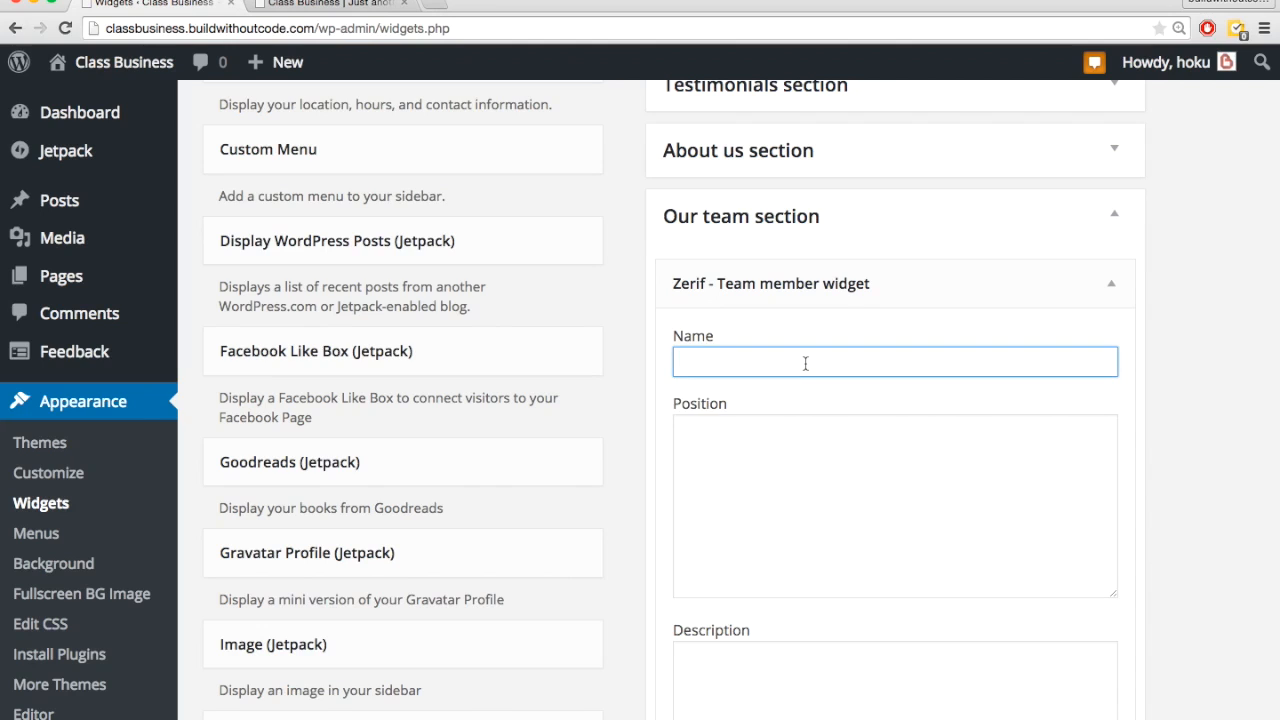
text(BUILDWITHOUTCODE)
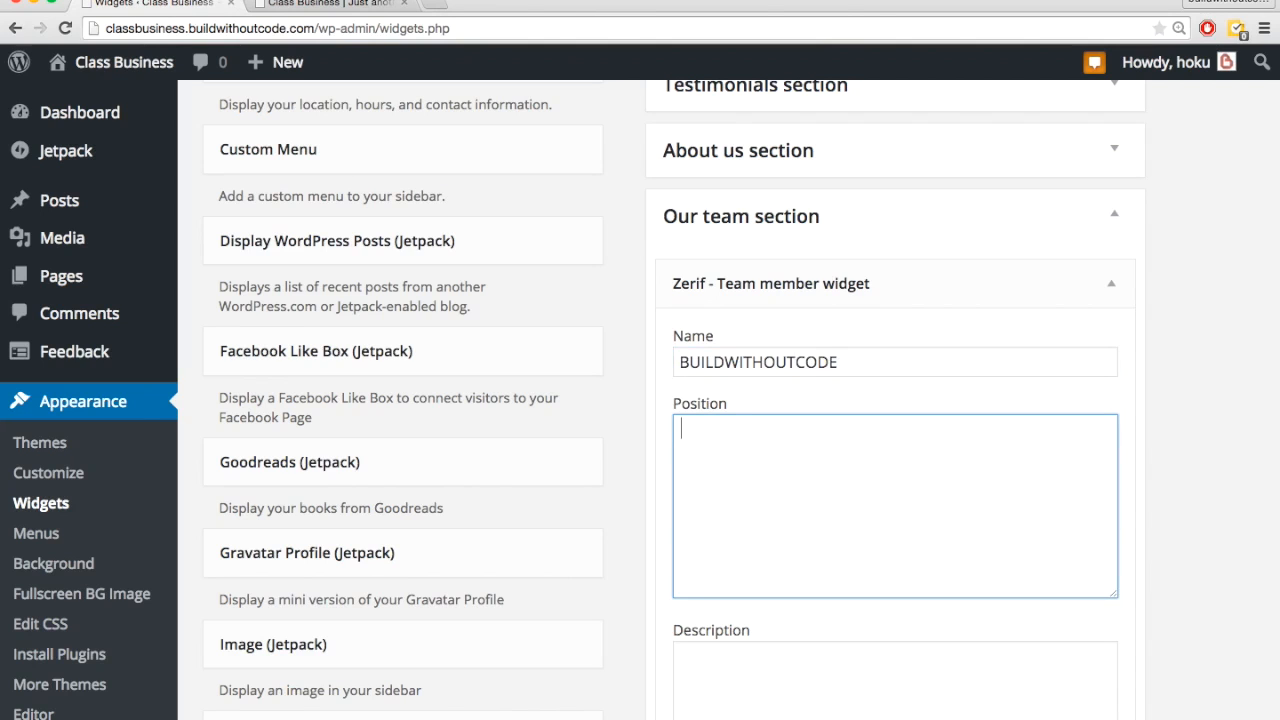
text(The Course)
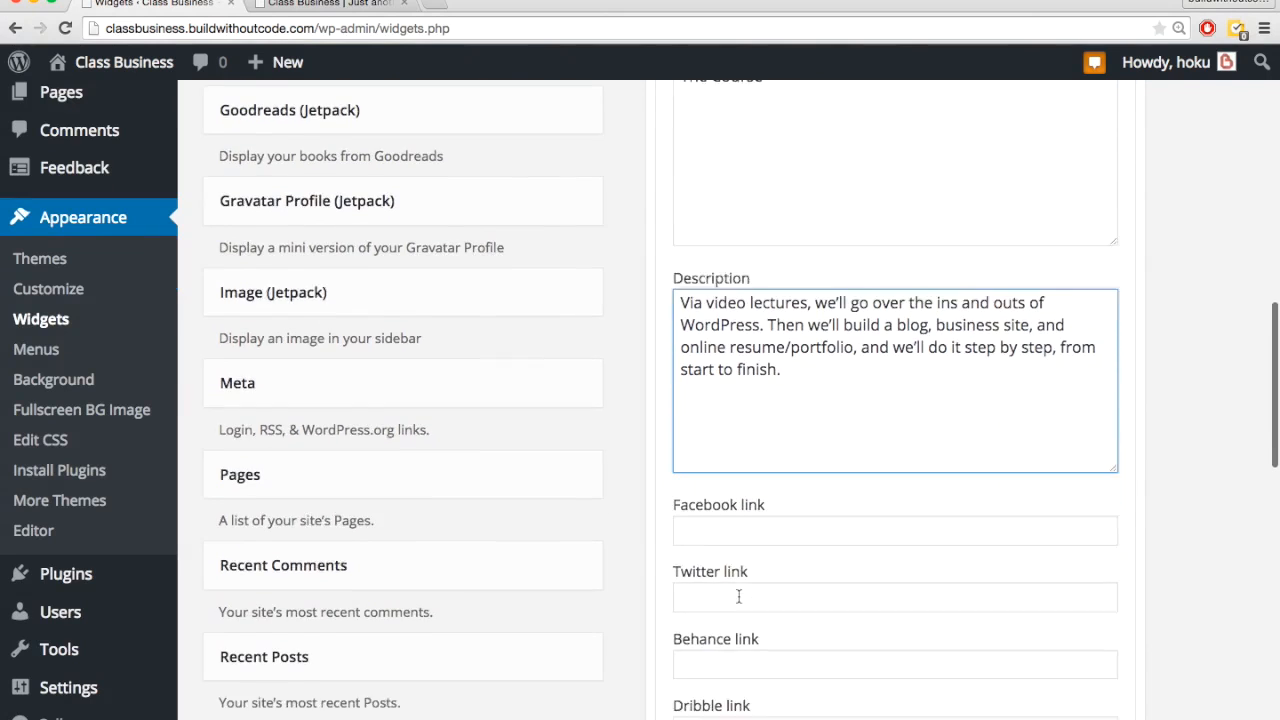
scroll(down, 3)
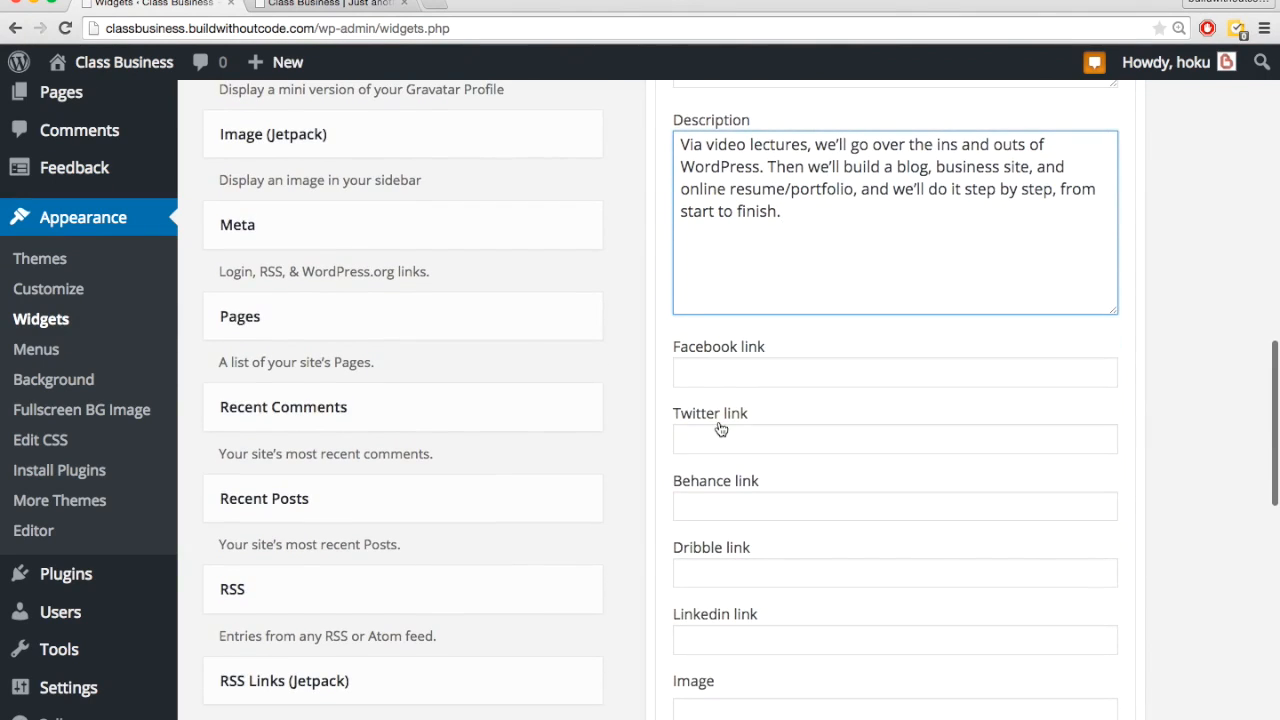
scroll(down, 3)
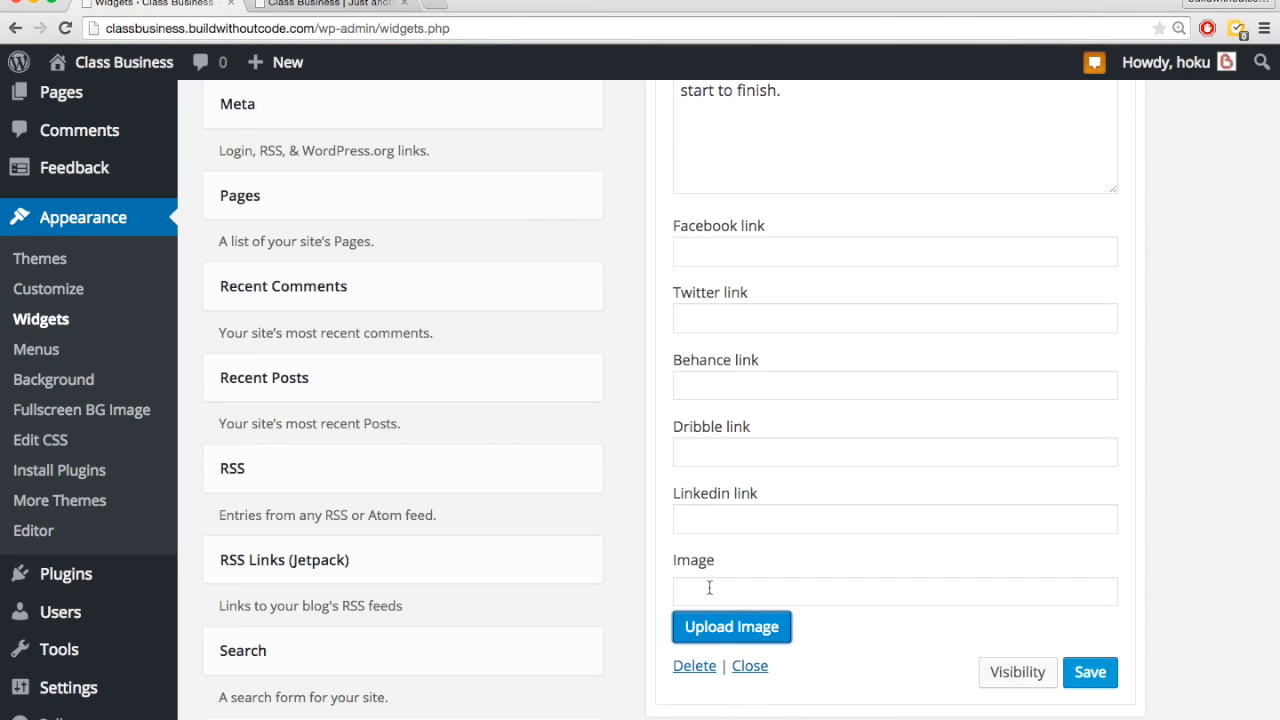
click(896, 592)
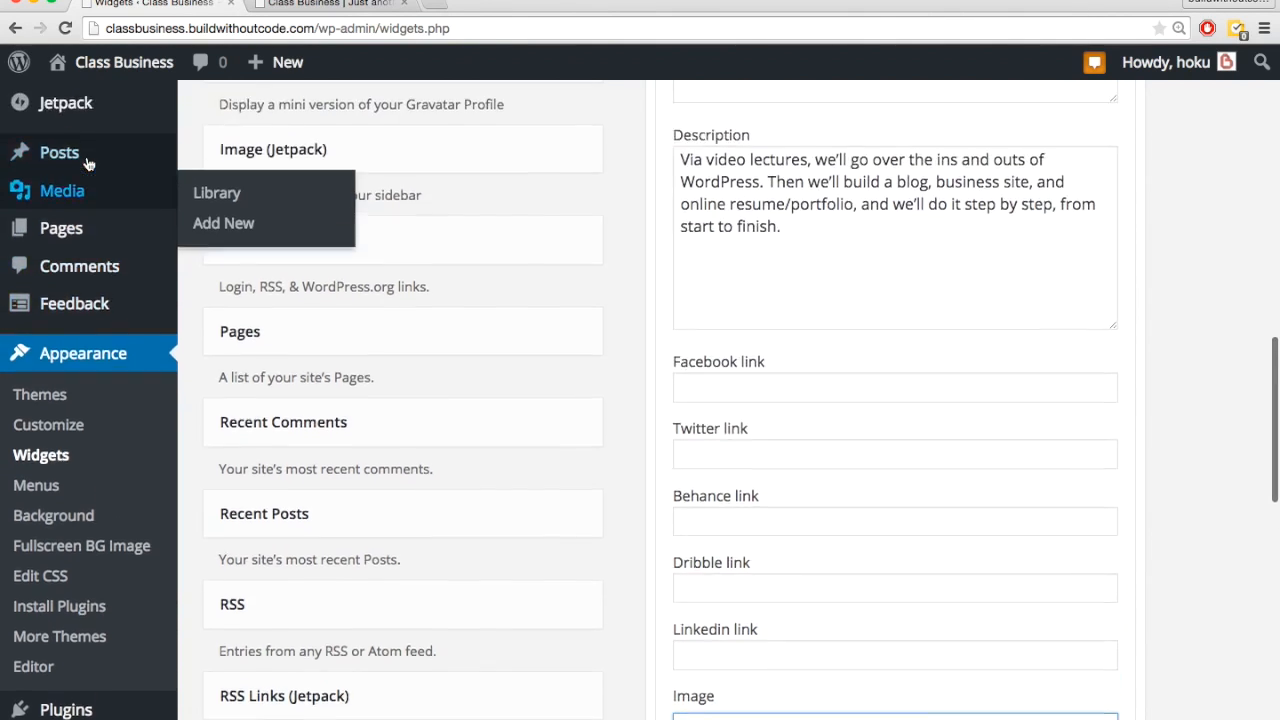
Upload the laptop-on-desk photo justPic782x782.jpg to the Media Library via Add New.
click(216, 192)
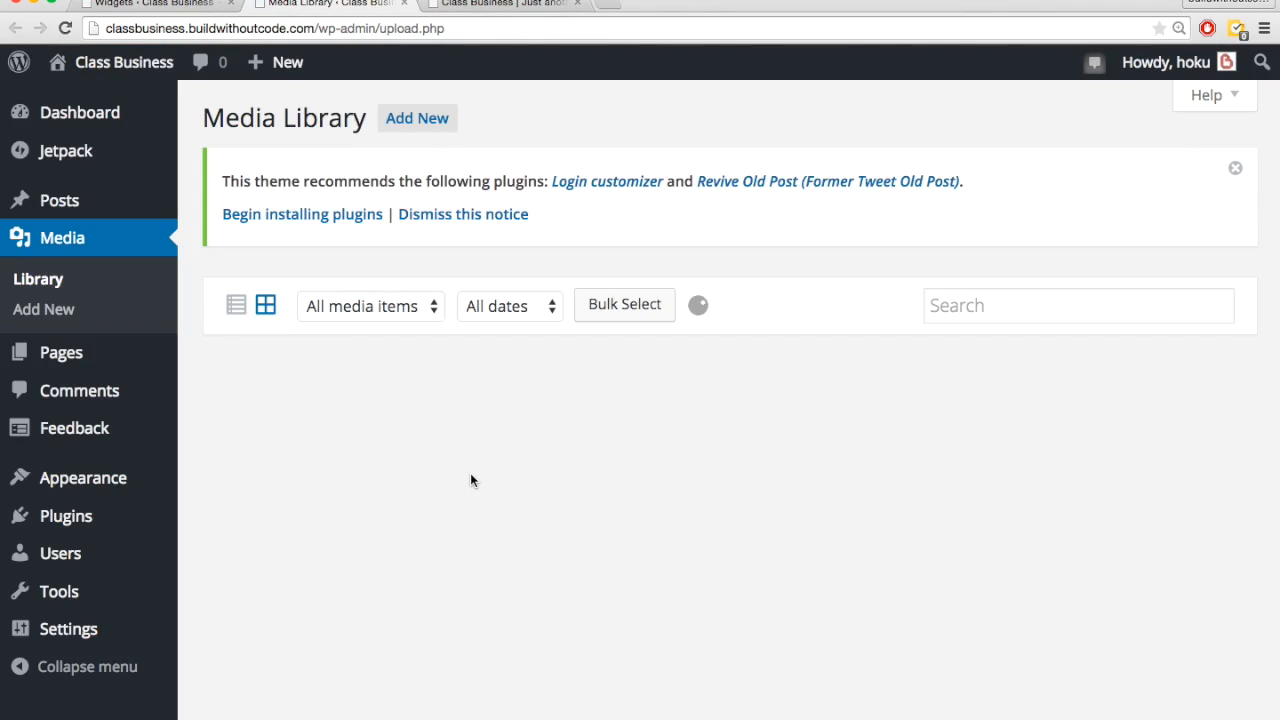
click(416, 118)
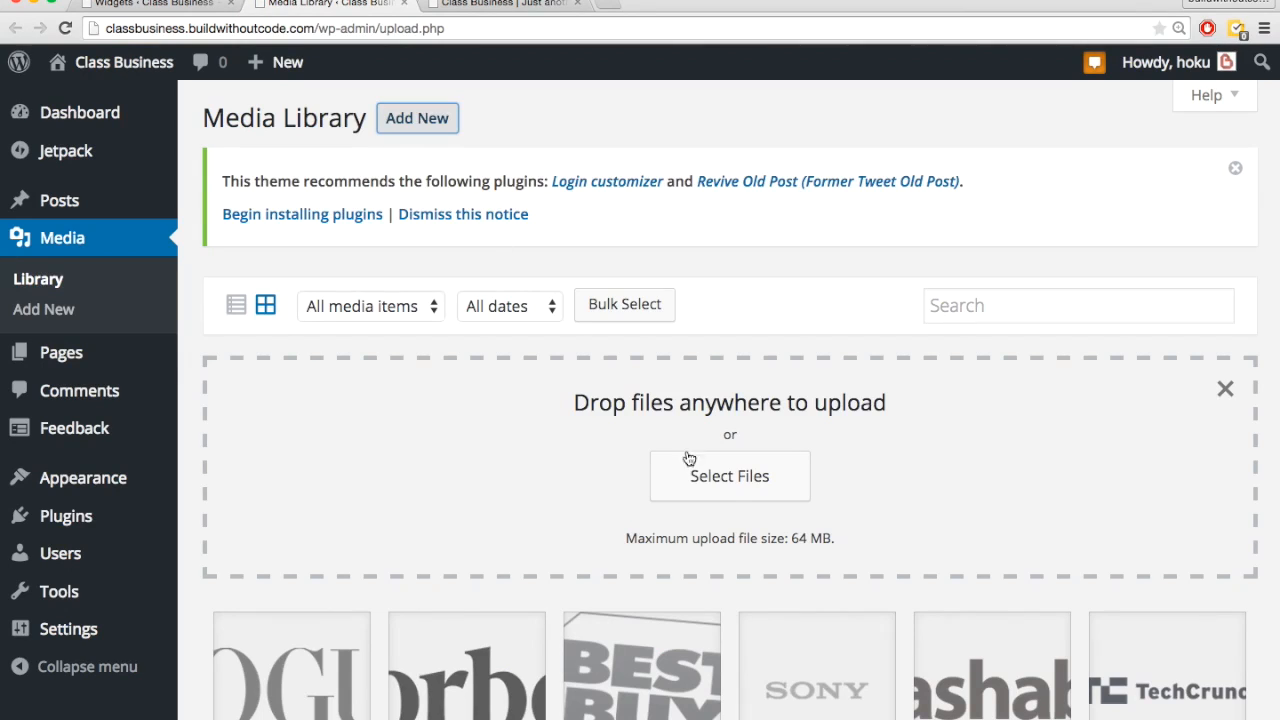
click(728, 476)
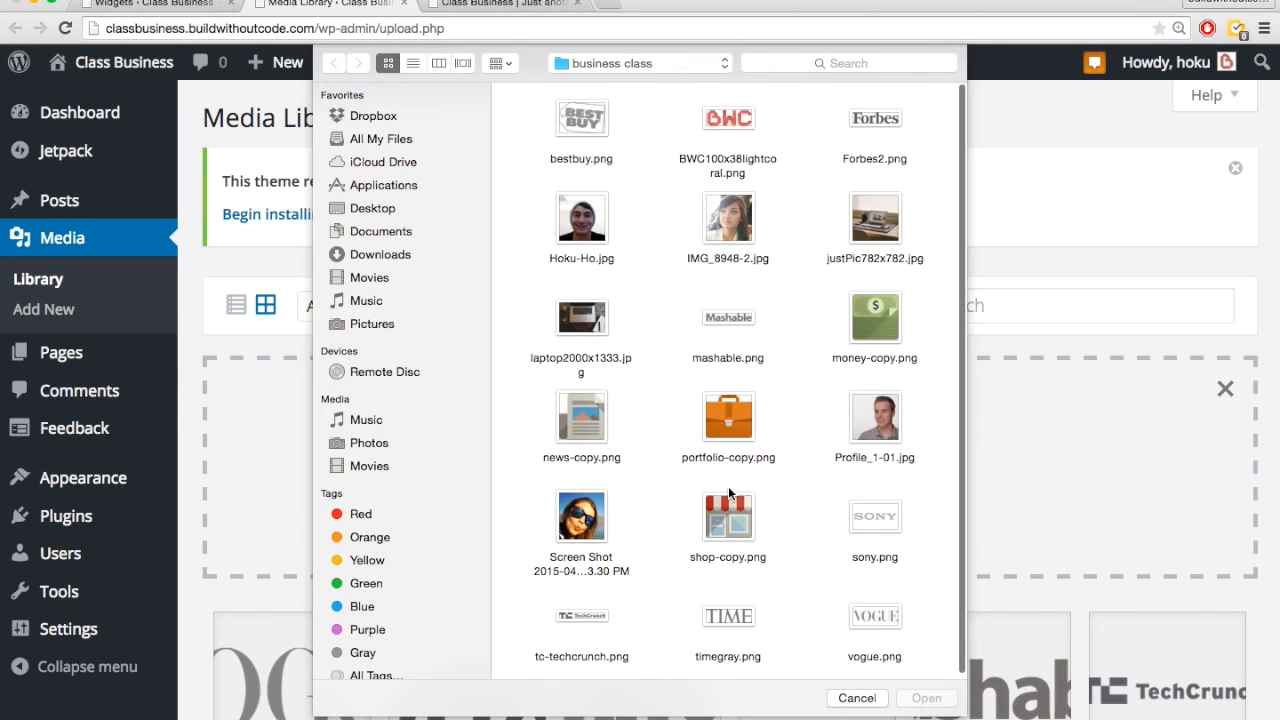
click(856, 698)
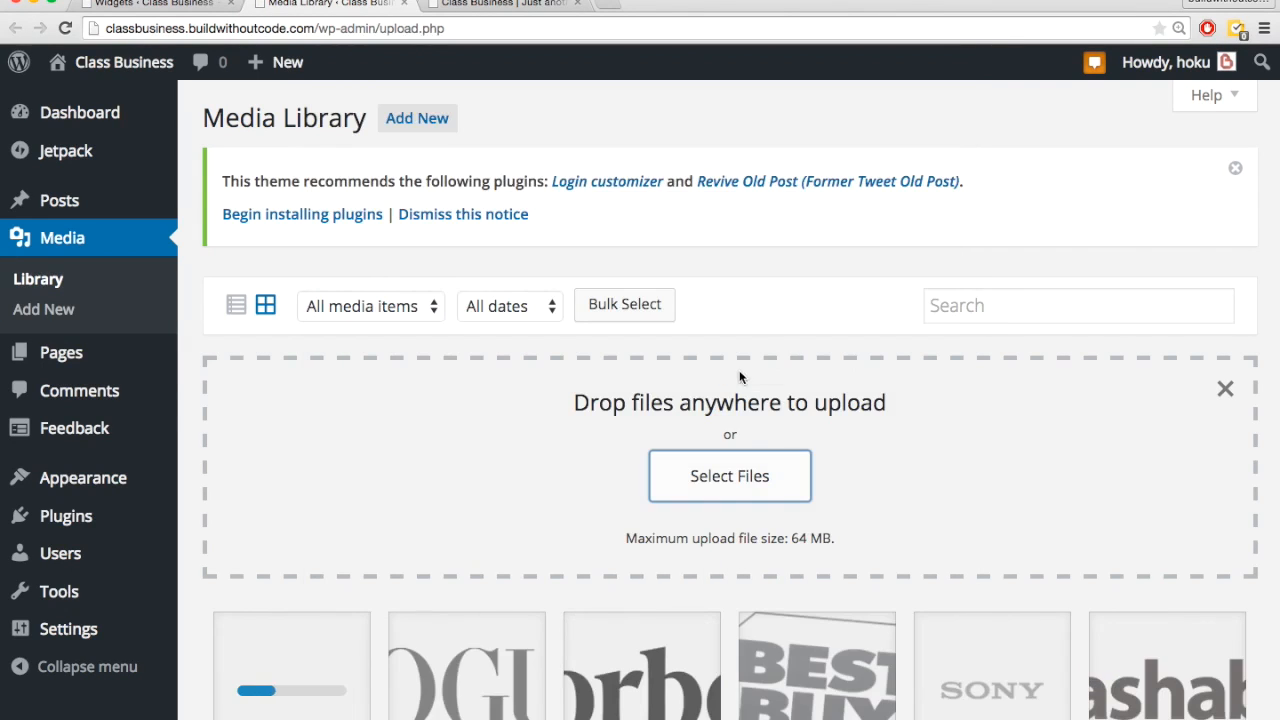
View the uploaded photo's attachment details and select its URL for copying.
scroll(down, 3)
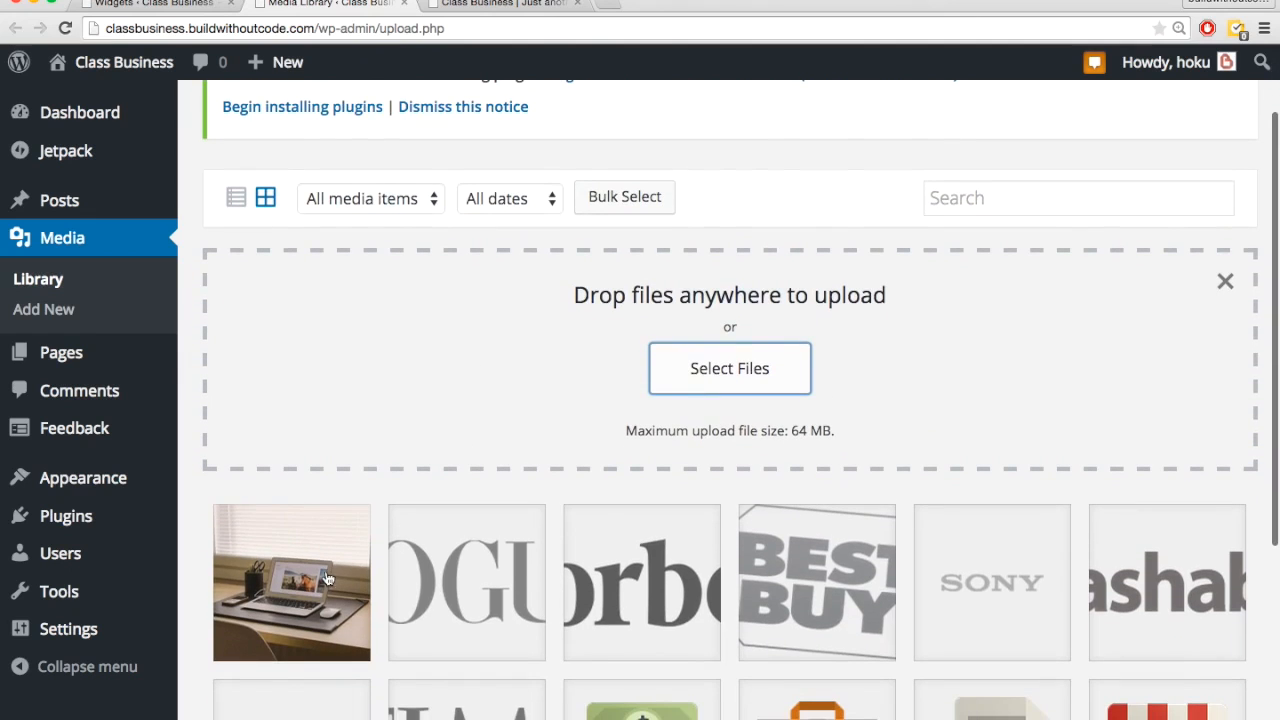
click(292, 582)
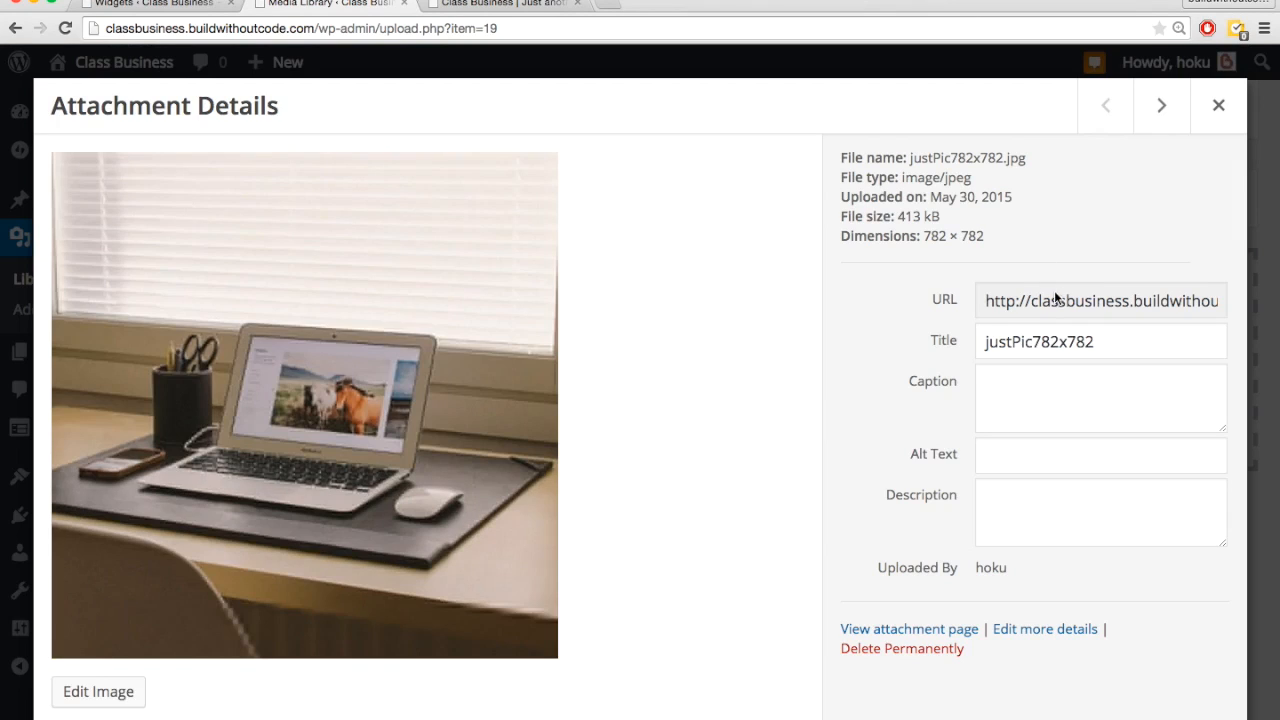
click(1100, 300)
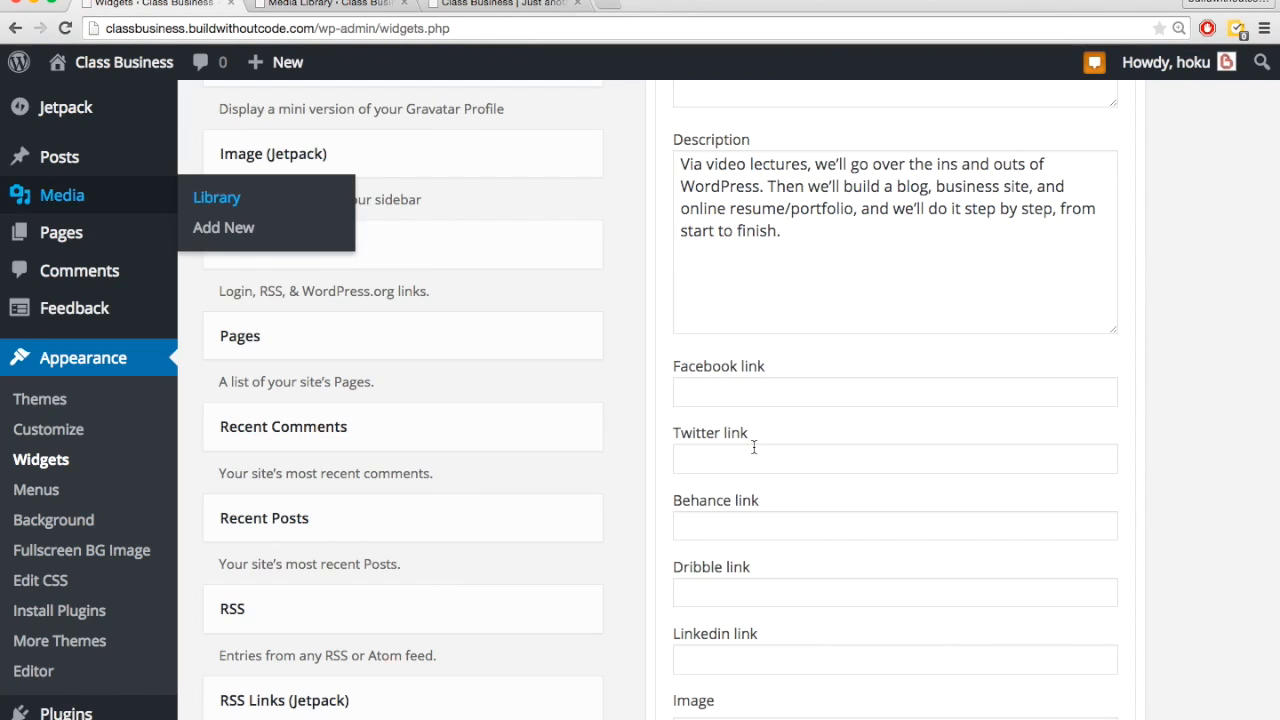
Set the widget Image to the uploaded .../uploads/2015/05/justPic782x782.jpg media URL.
scroll(down, 3)
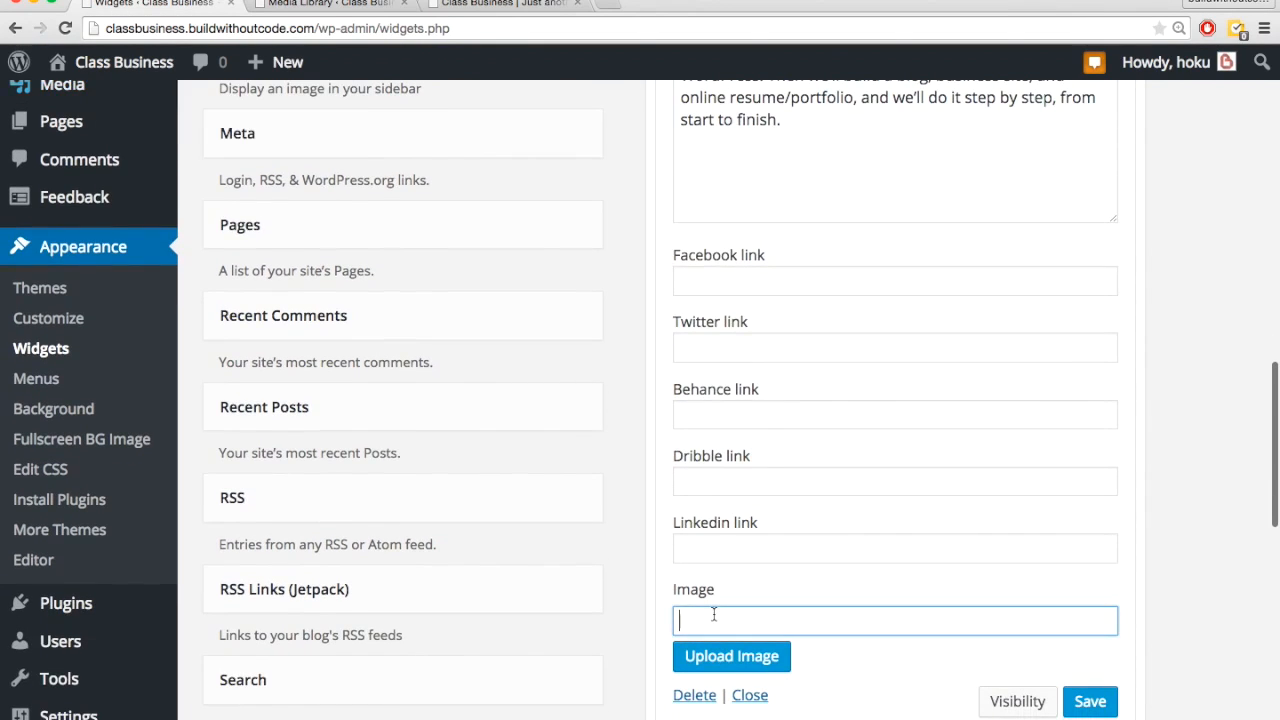
text(tcode.com/wp-content/uploads/2015/05/justPic782x782.jpg)
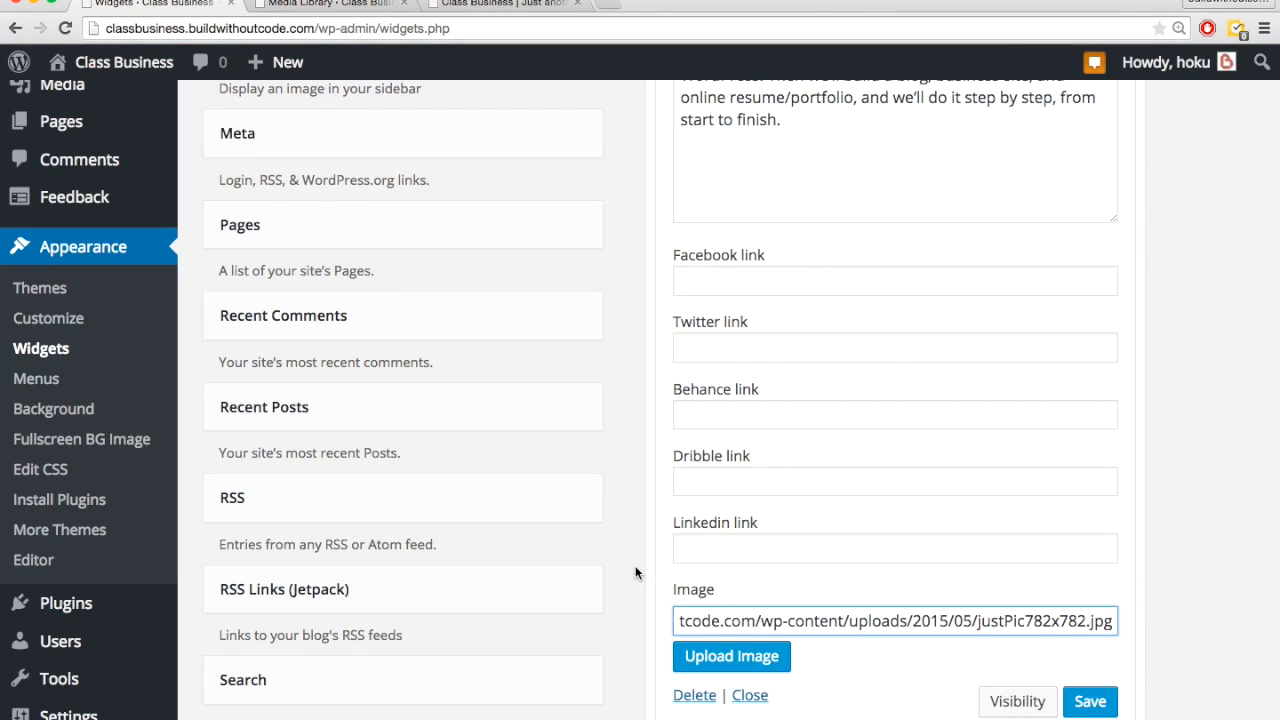
scroll(down, 3)
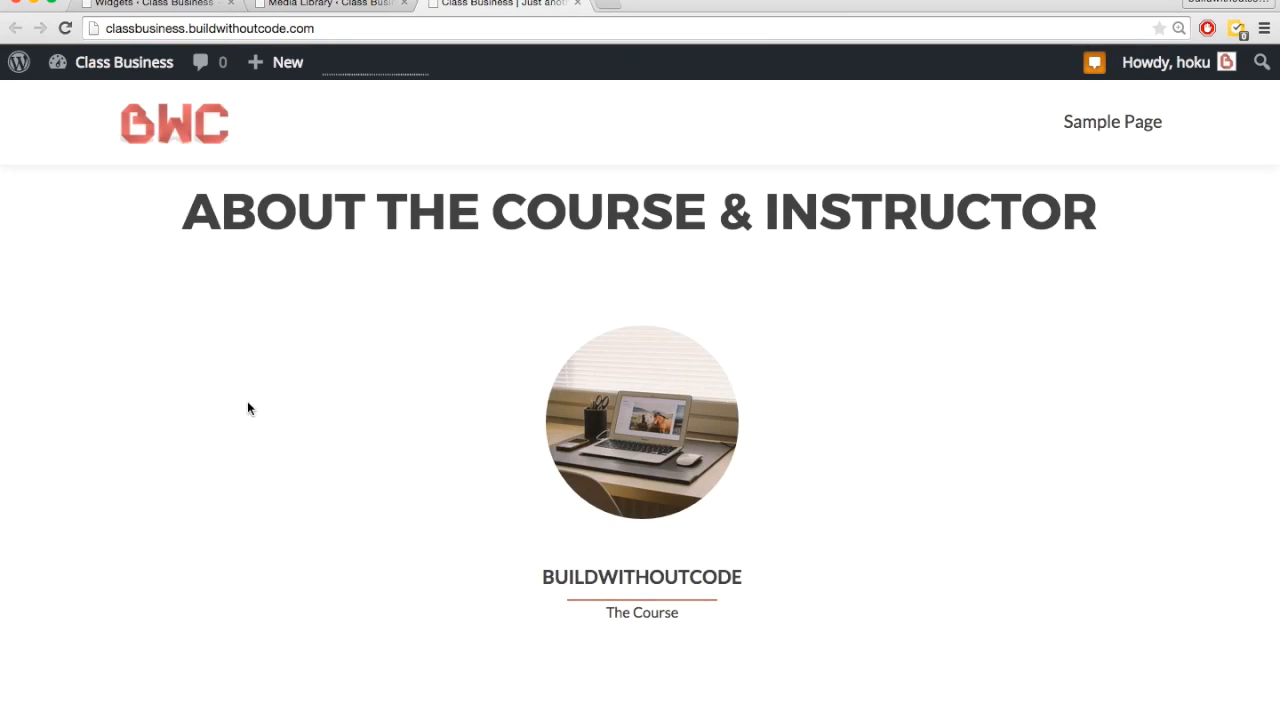
mouse_move(296, 452)
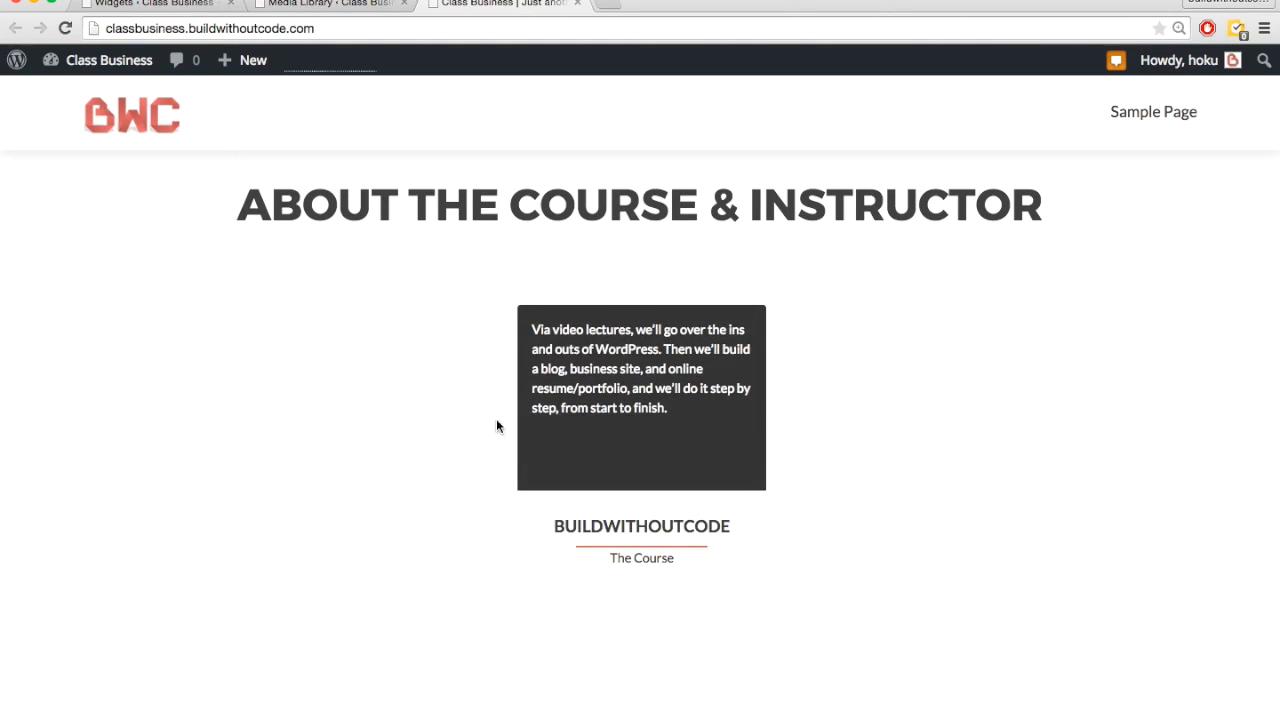
mouse_move(672, 420)
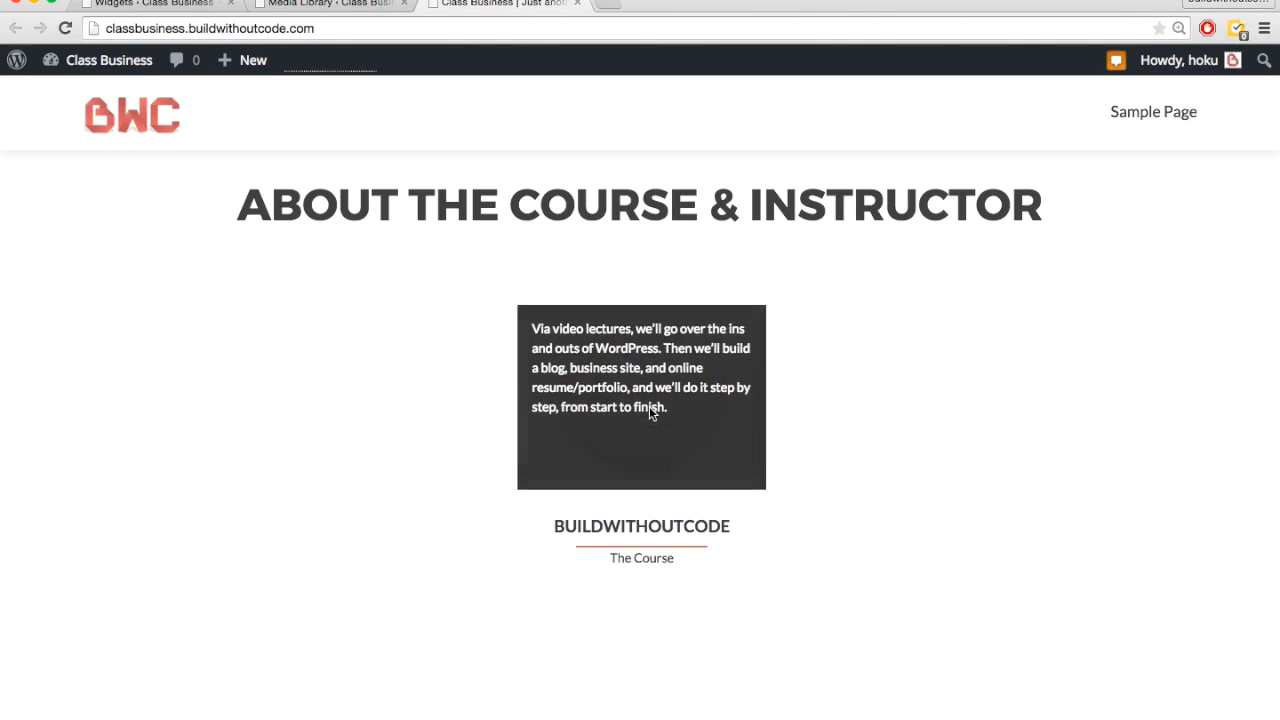
mouse_move(616, 428)
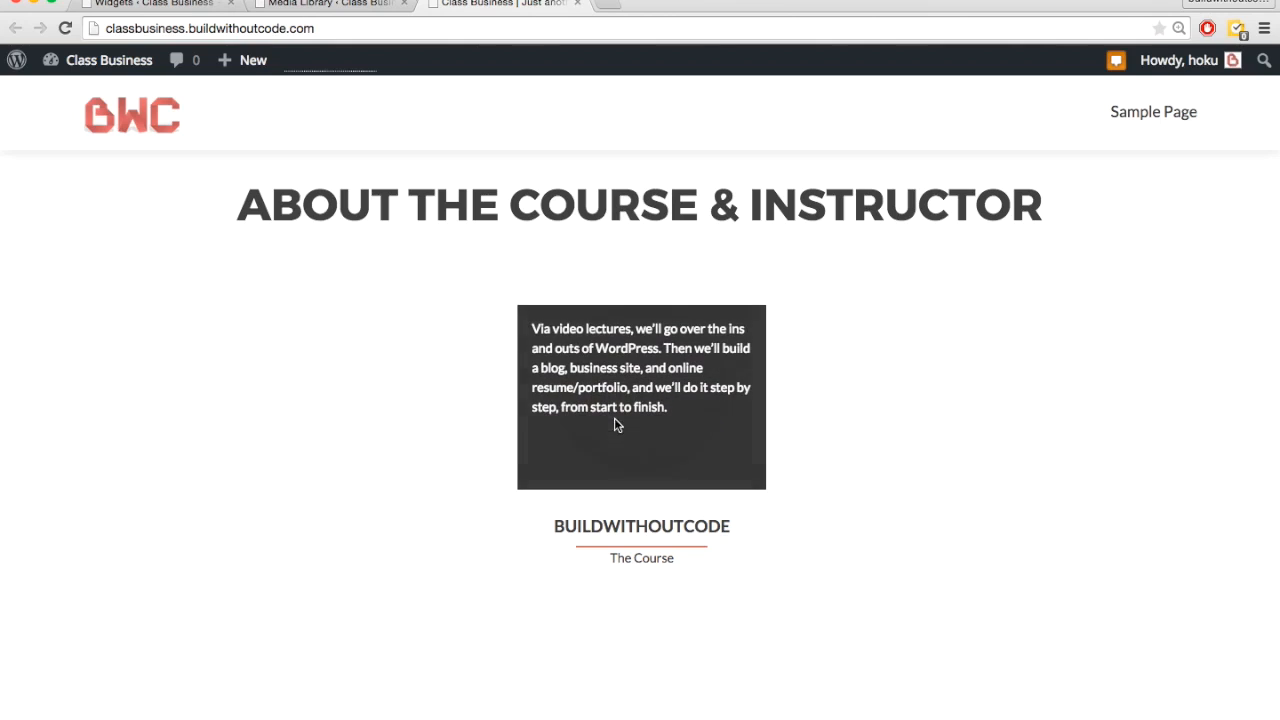
mouse_move(680, 428)
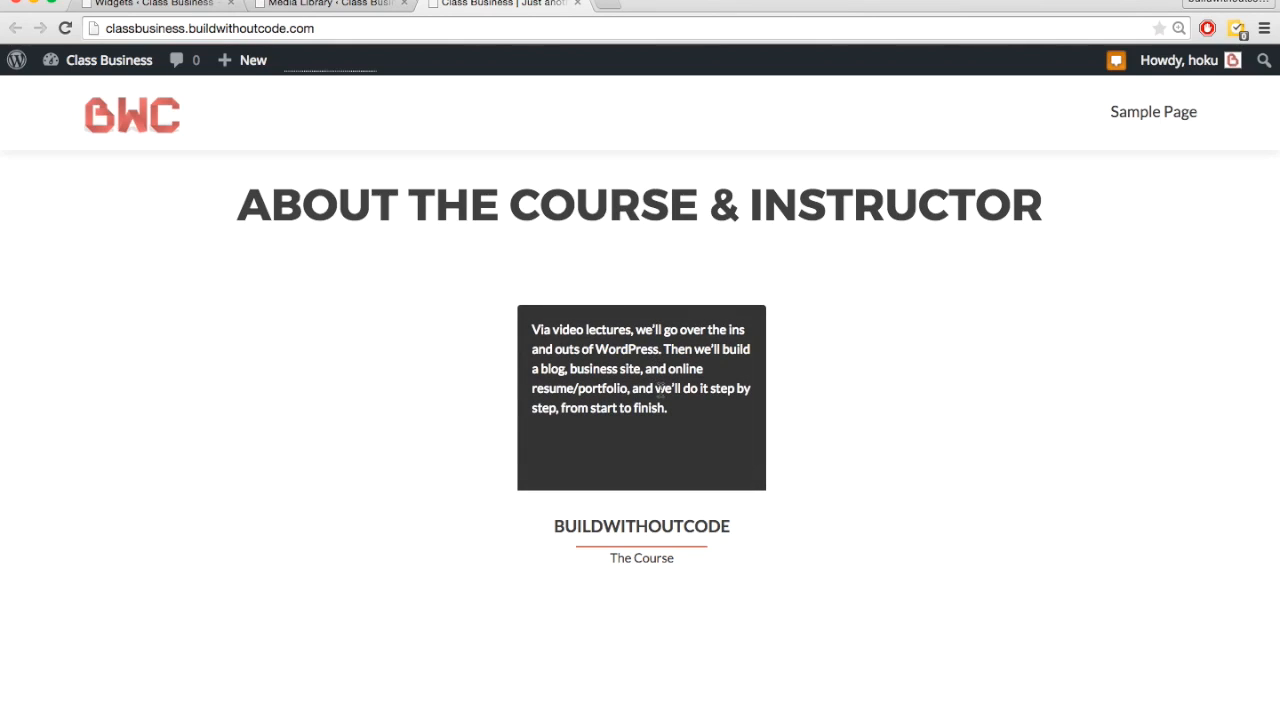
mouse_move(608, 428)
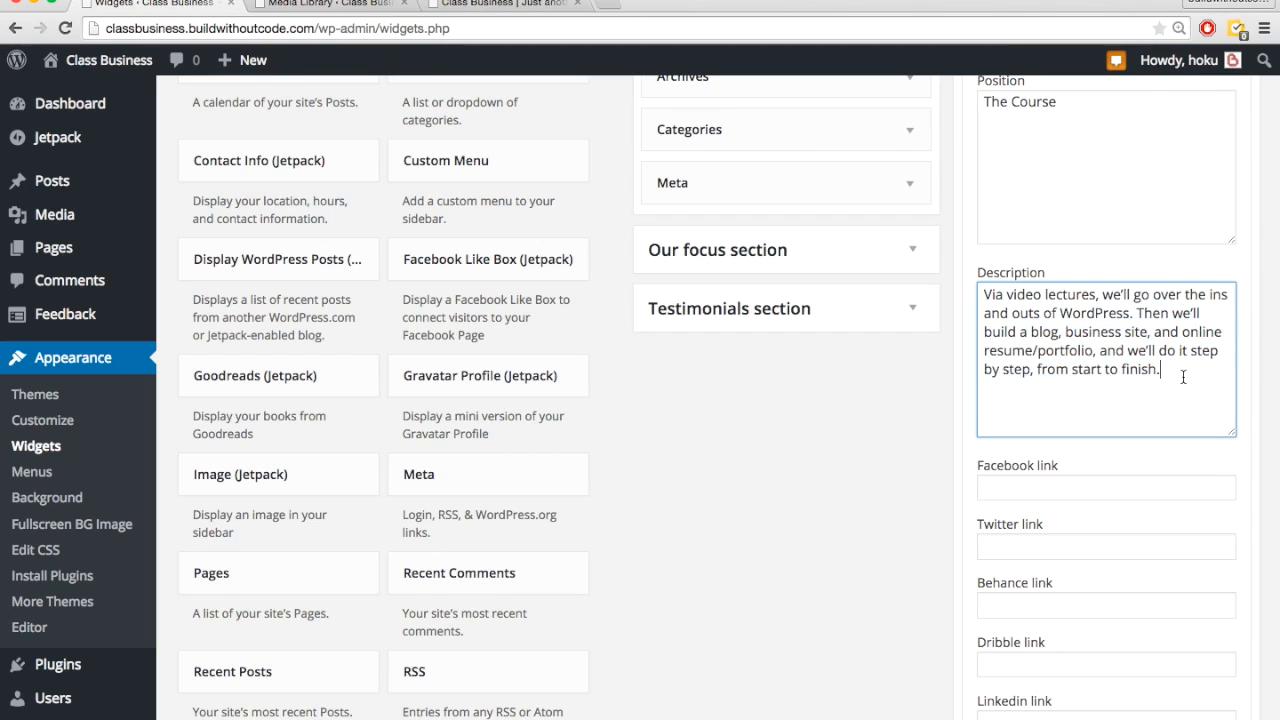
Save the course member widget with its edited description and image.
scroll(down, 3)
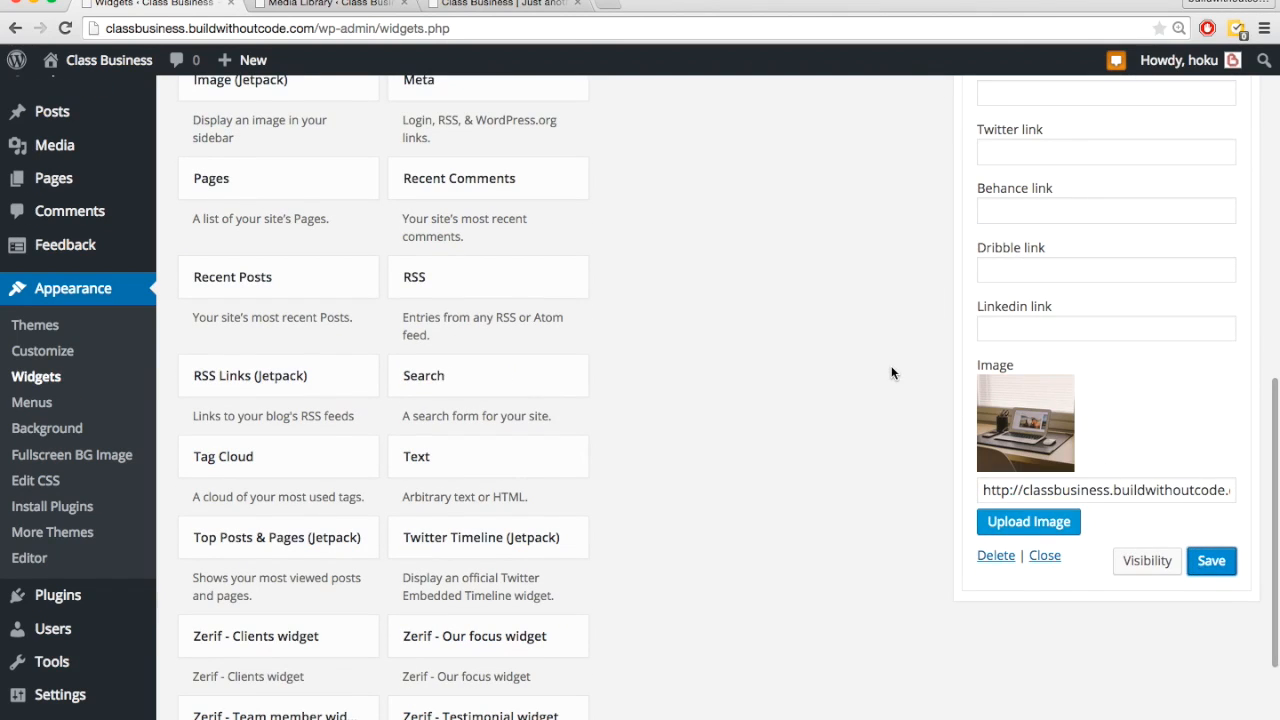
click(500, 6)
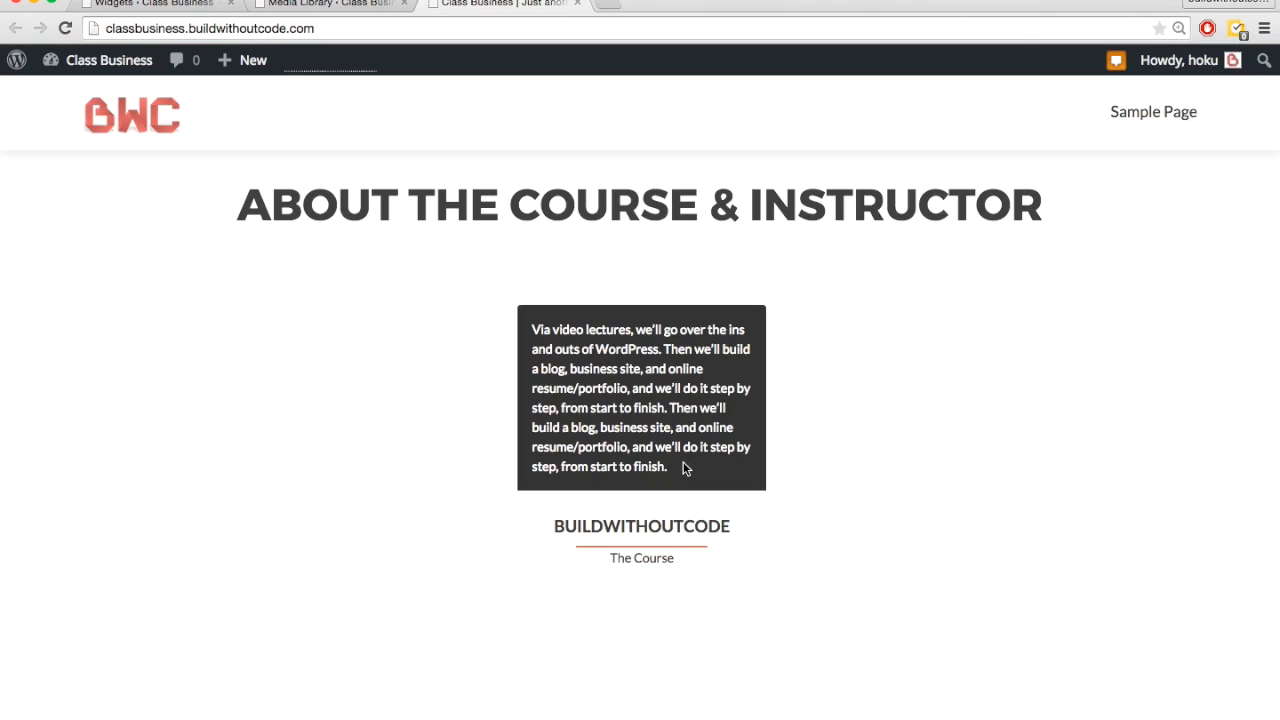
mouse_move(724, 388)
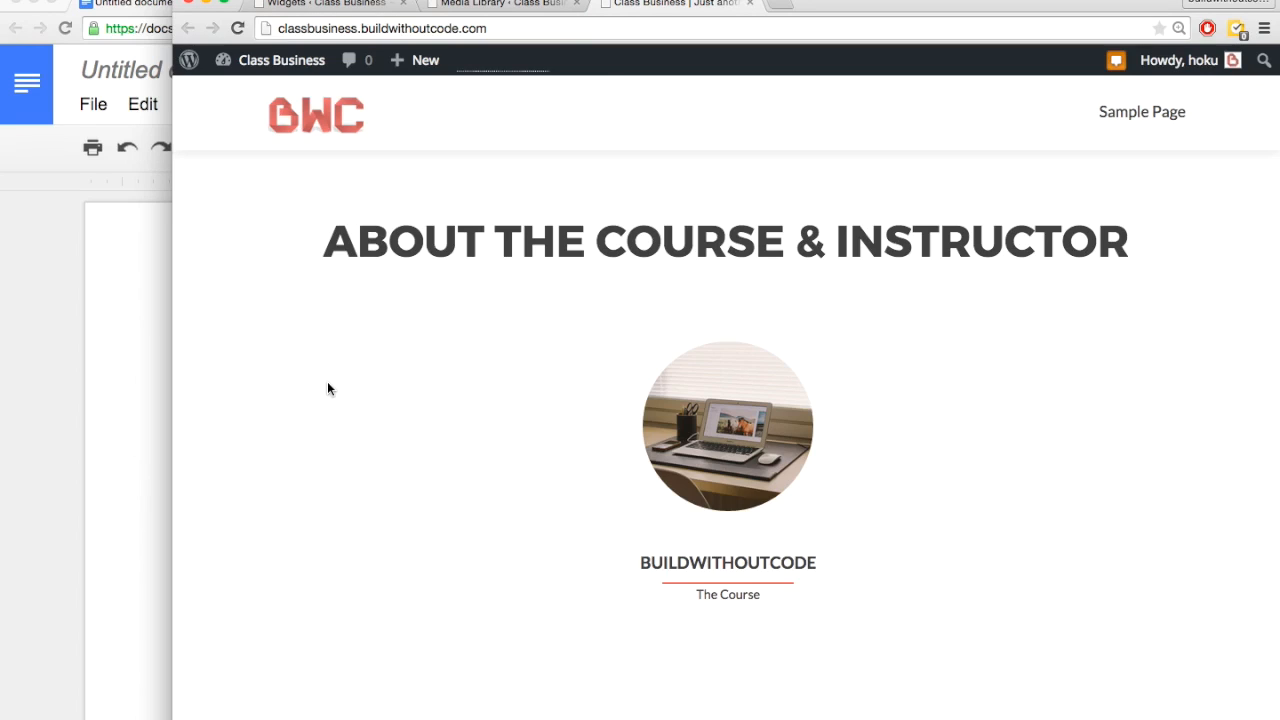
mouse_move(538, 436)
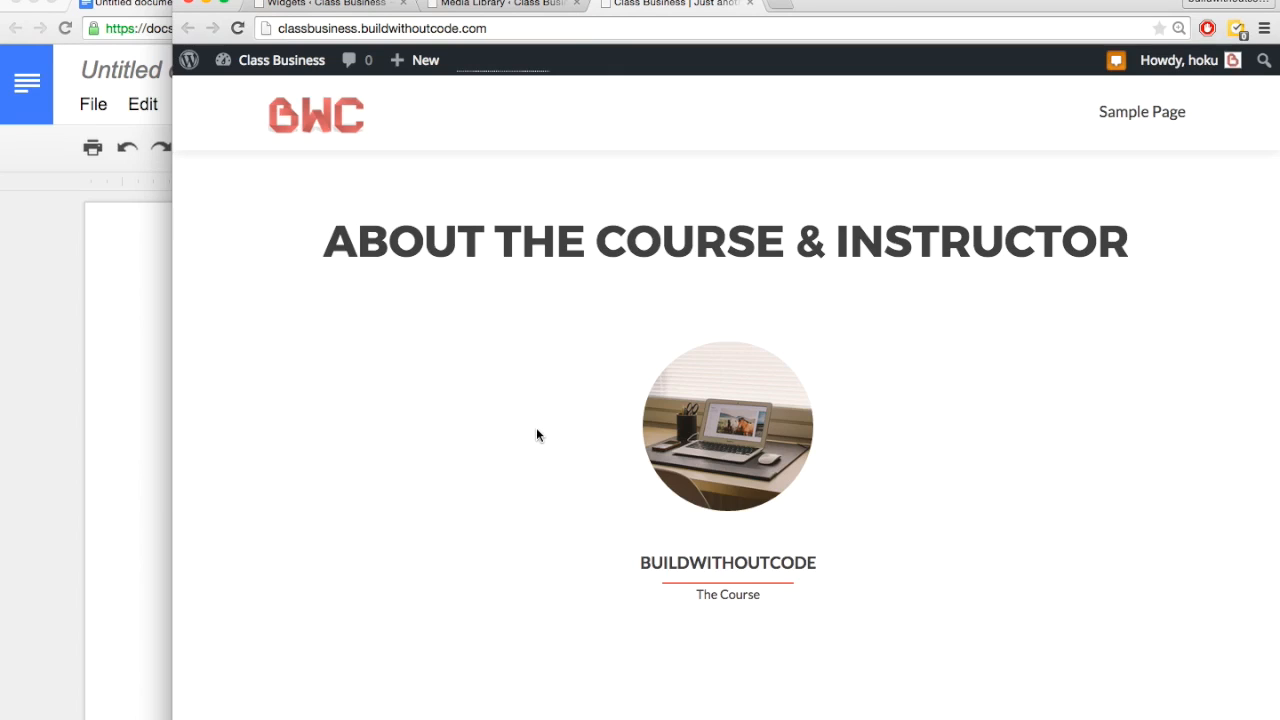
mouse_move(292, 410)
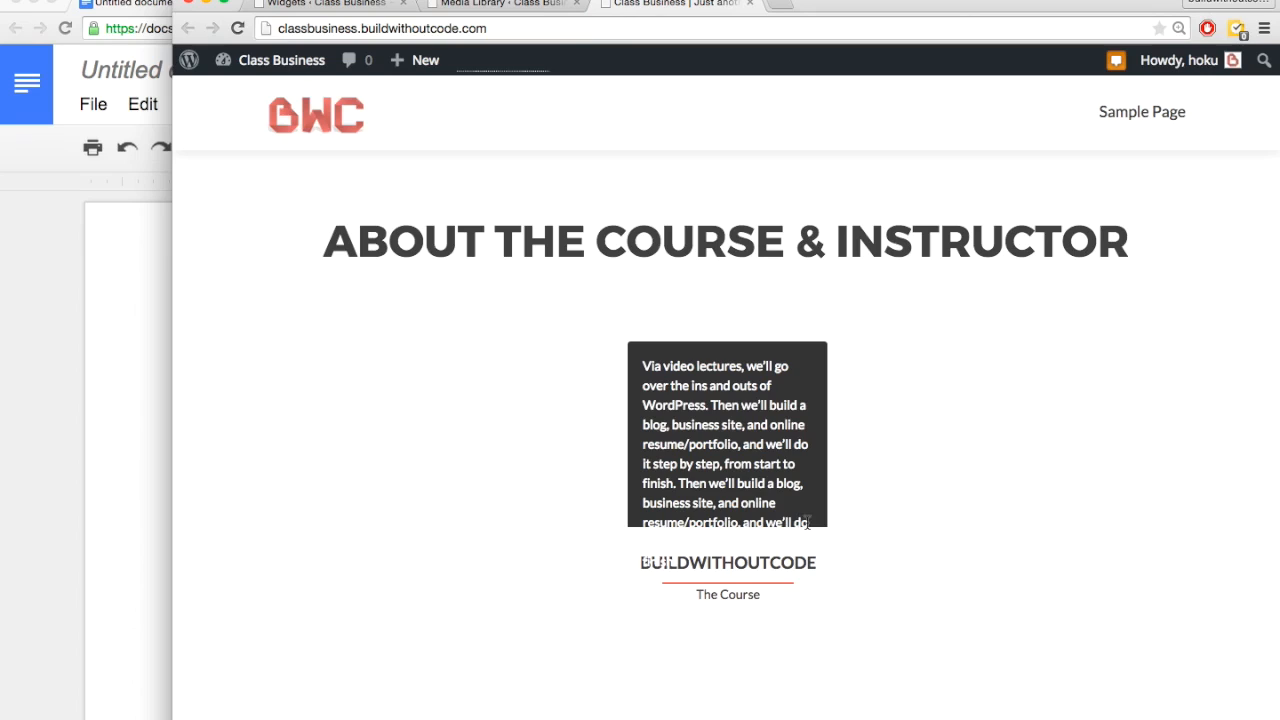
mouse_move(704, 572)
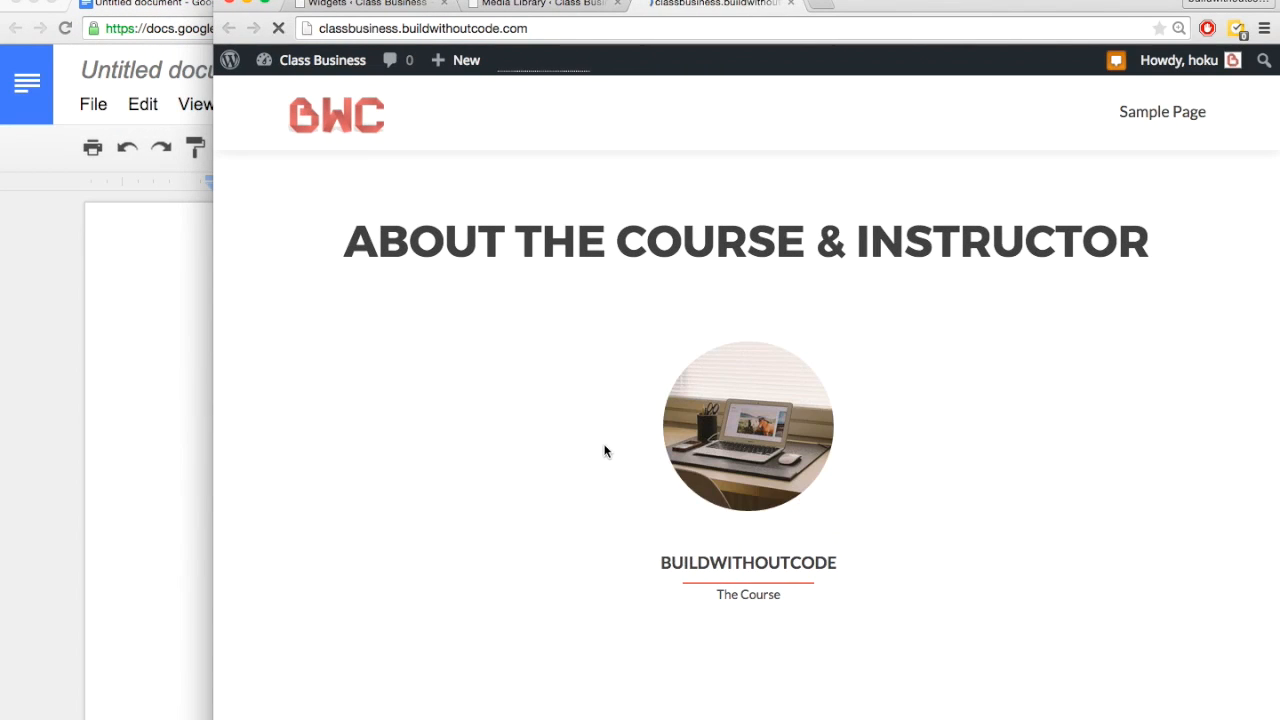
mouse_move(766, 442)
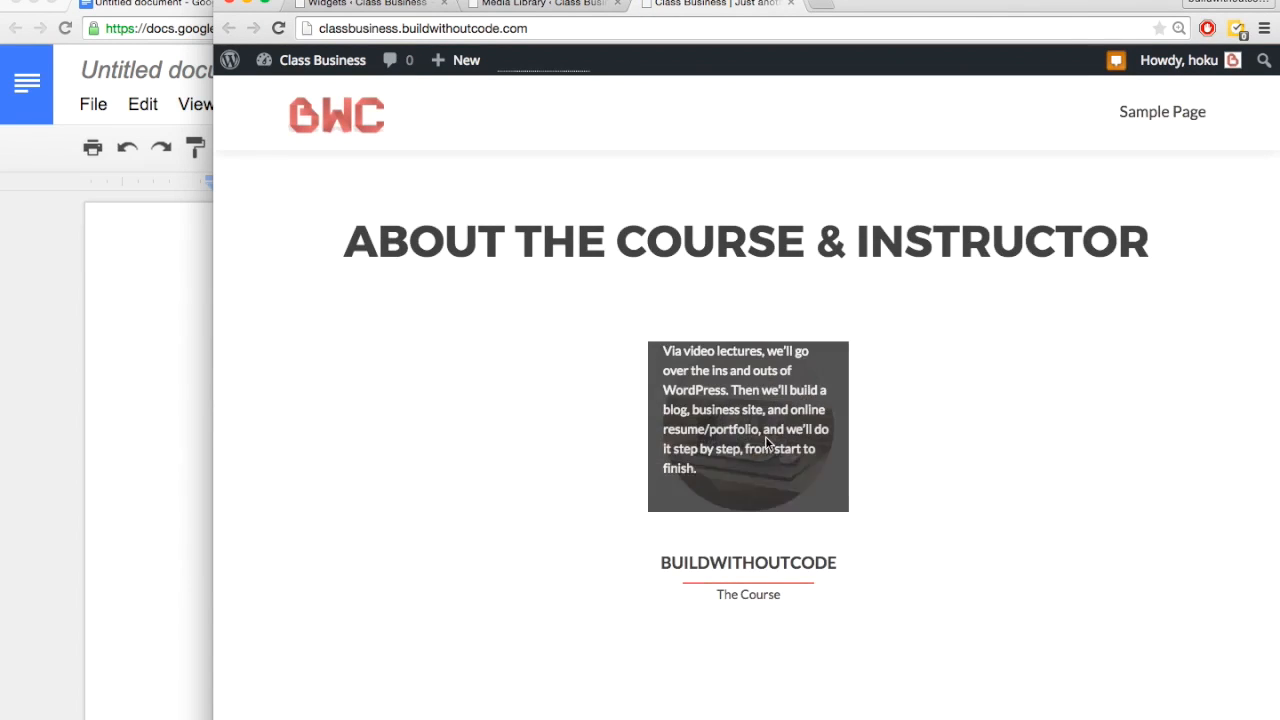
Maximize the browser so the live site shows About the Course & Instructor at full width.
click(670, 364)
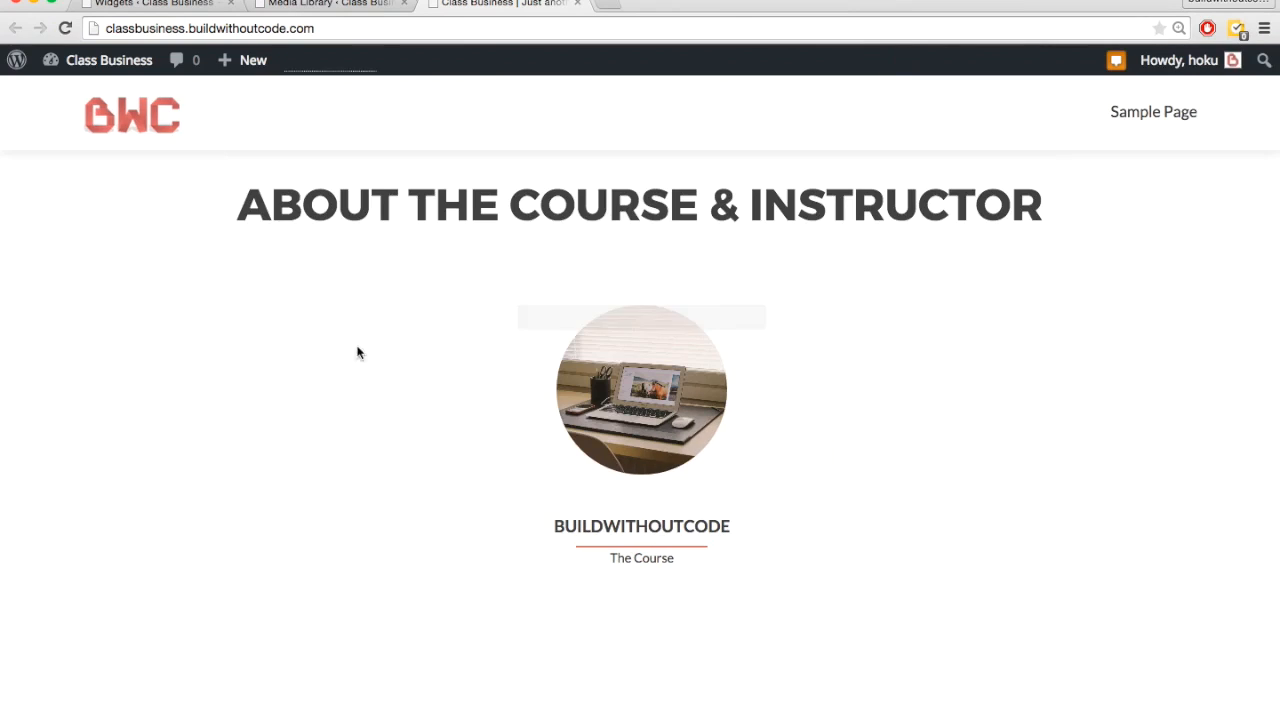
mouse_move(680, 470)
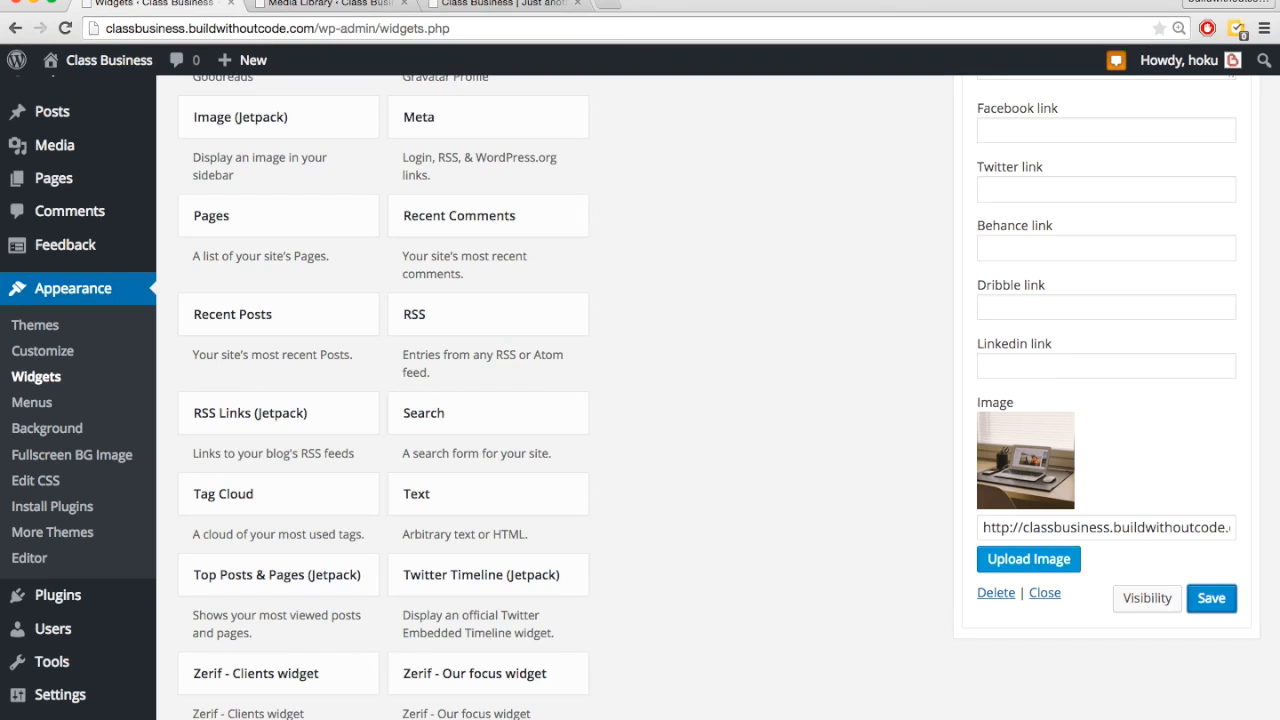
mouse_move(858, 454)
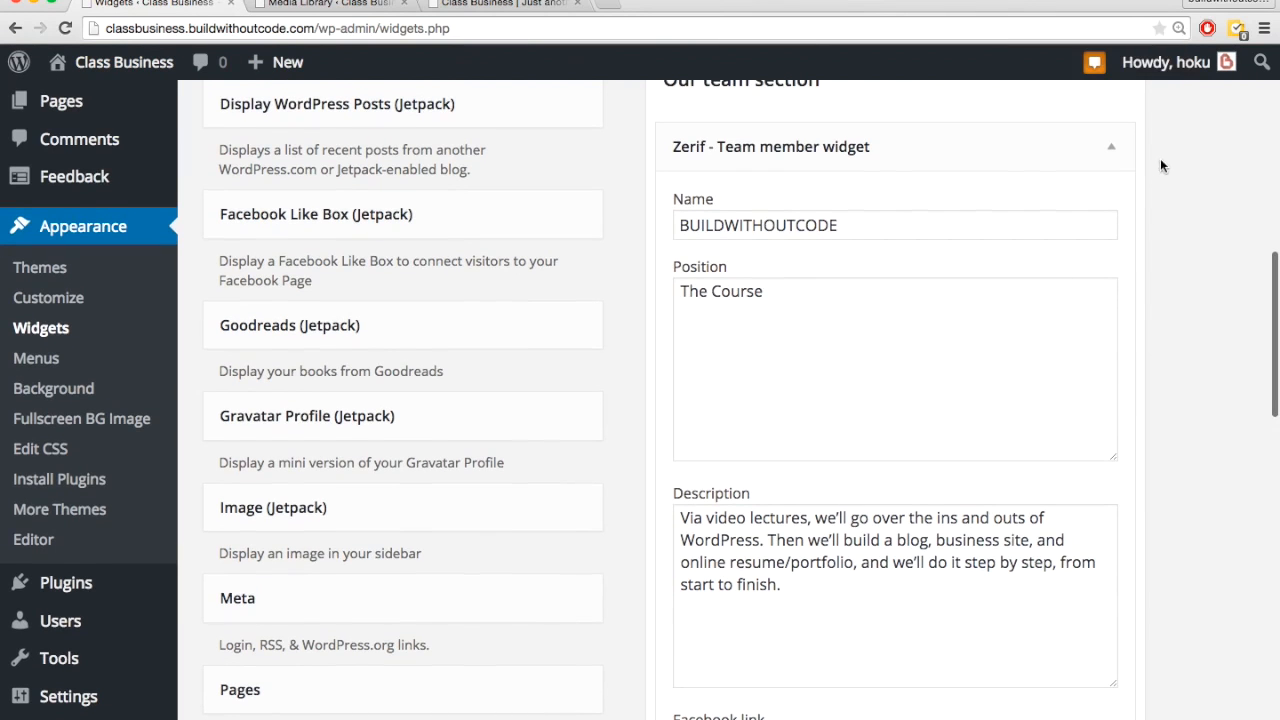
Collapse the course widget and add a second Zerif Team member widget to Our team section.
click(1108, 146)
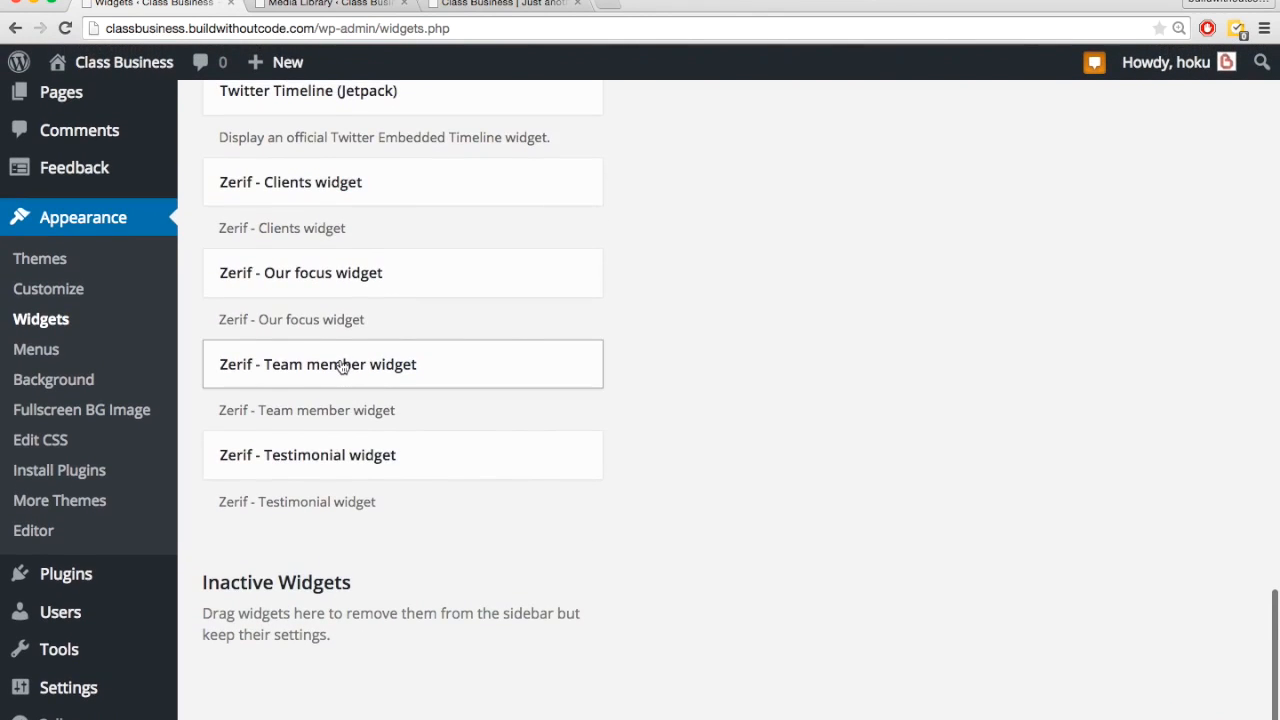
click(318, 364)
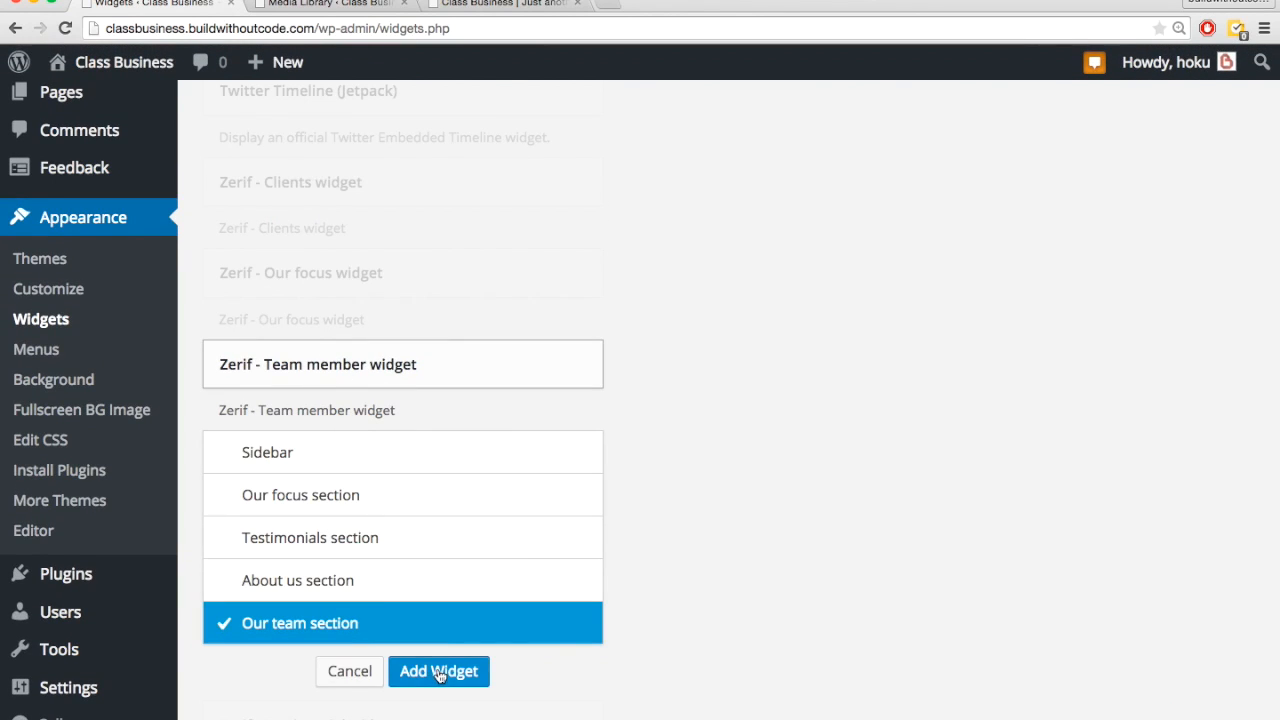
click(438, 672)
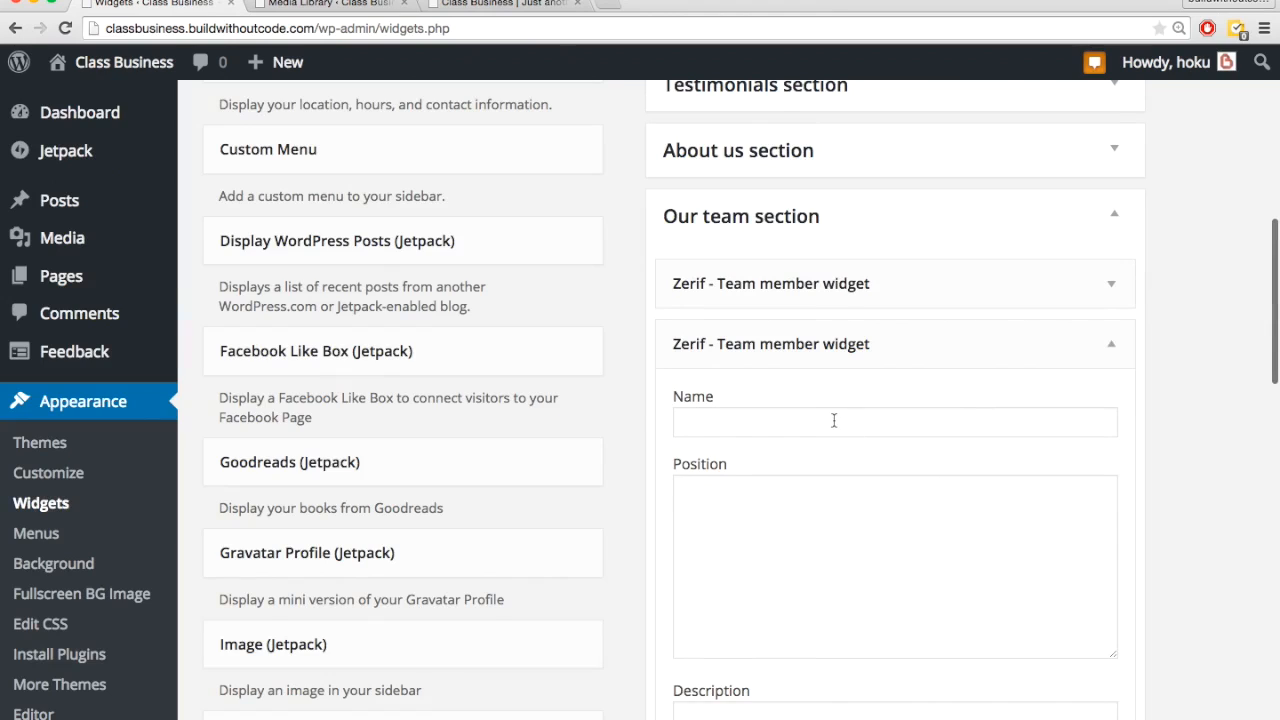
text(Hoku Ho)
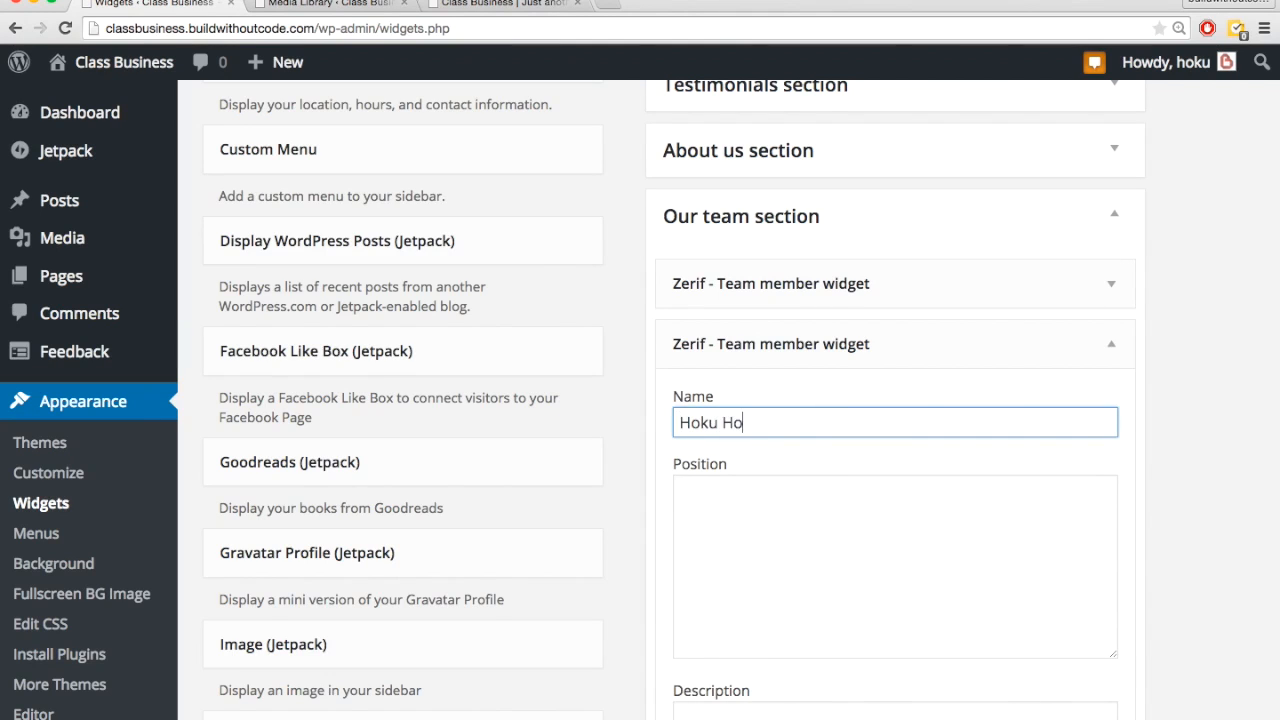
text(The)
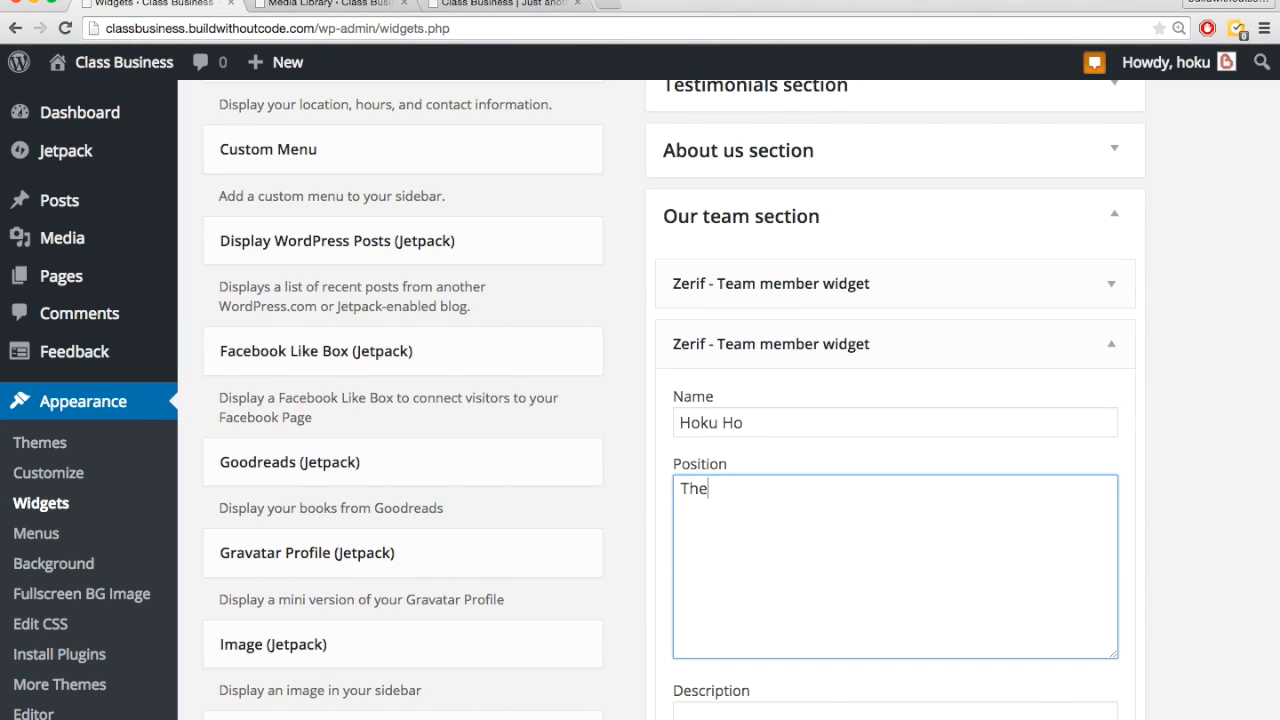
text(Instruc)
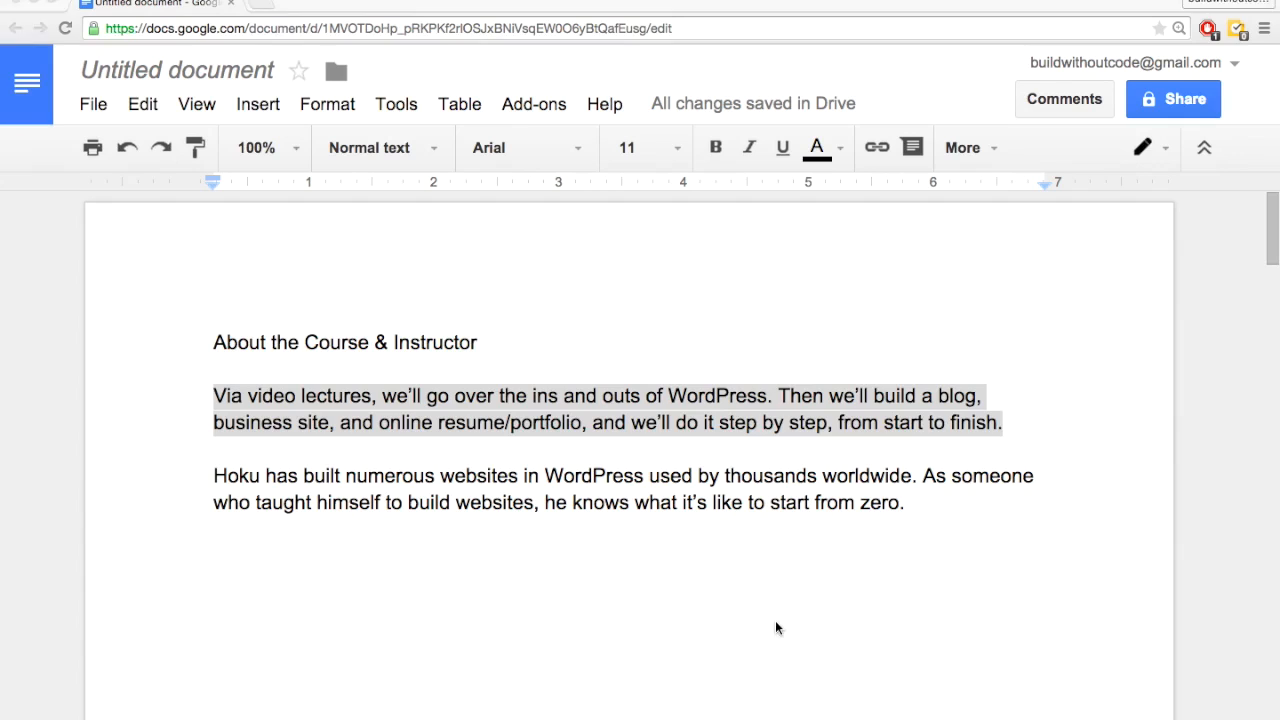
Copy the Hoku experience paragraph from Google Docs into the widget's Description.
drag(212, 476, 904, 504)
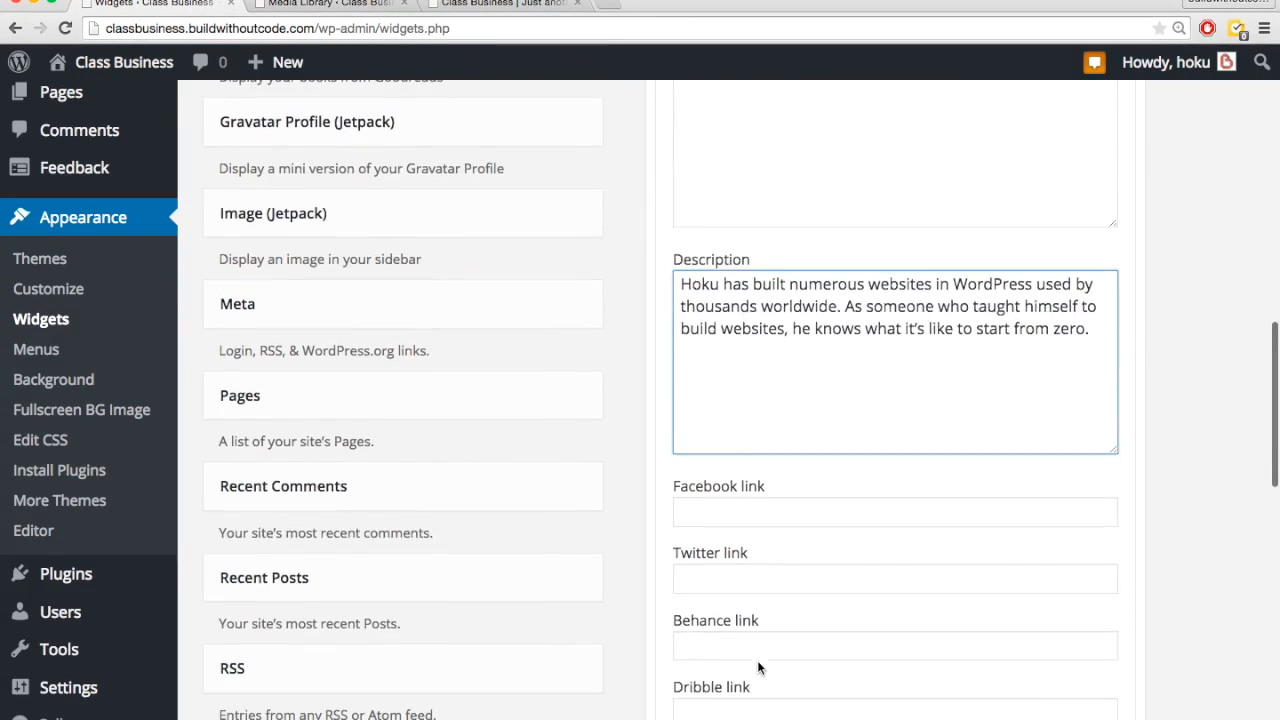
scroll(down, 3)
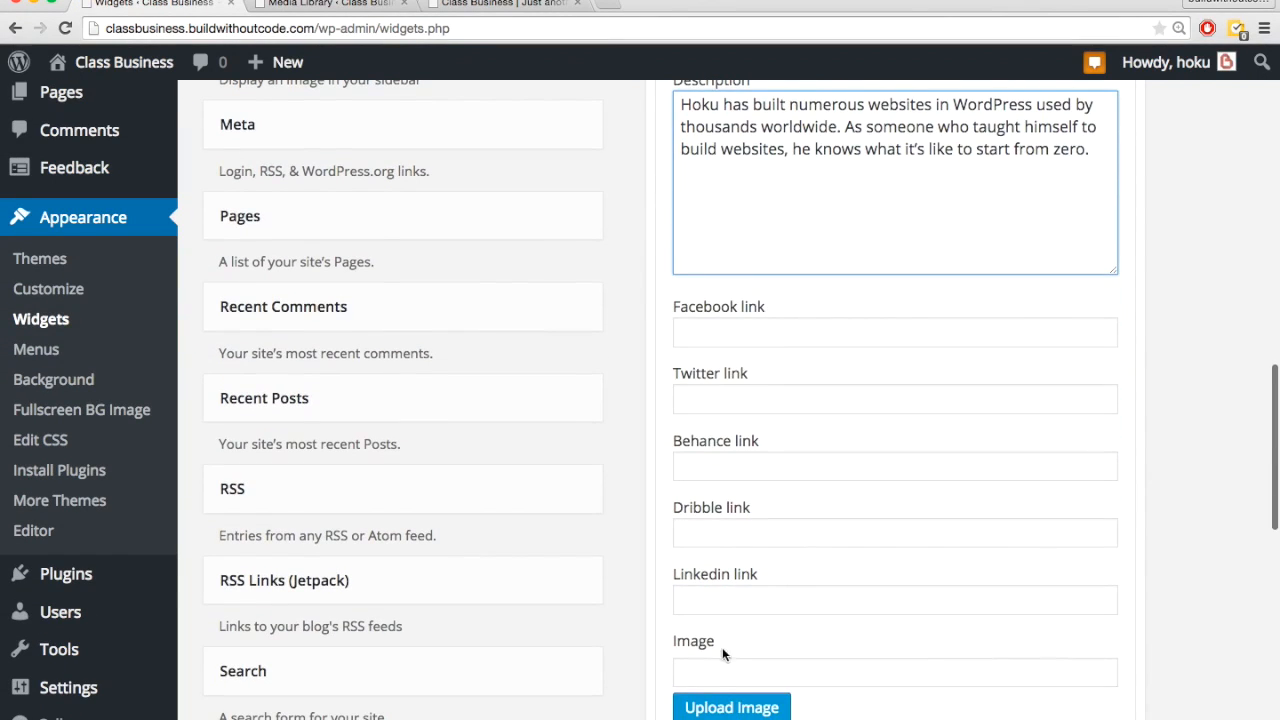
Upload Hoku-Ho.jpg to the Media Library and select its attachment URL for copying.
click(732, 708)
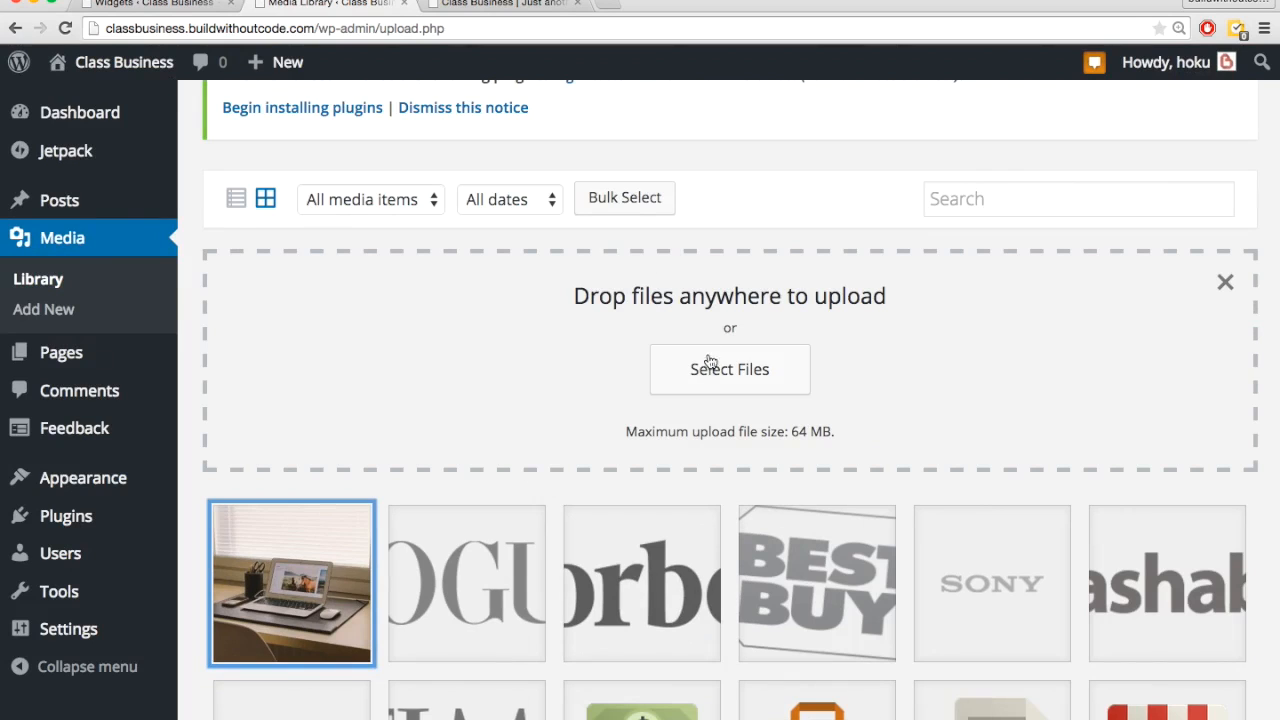
click(730, 368)
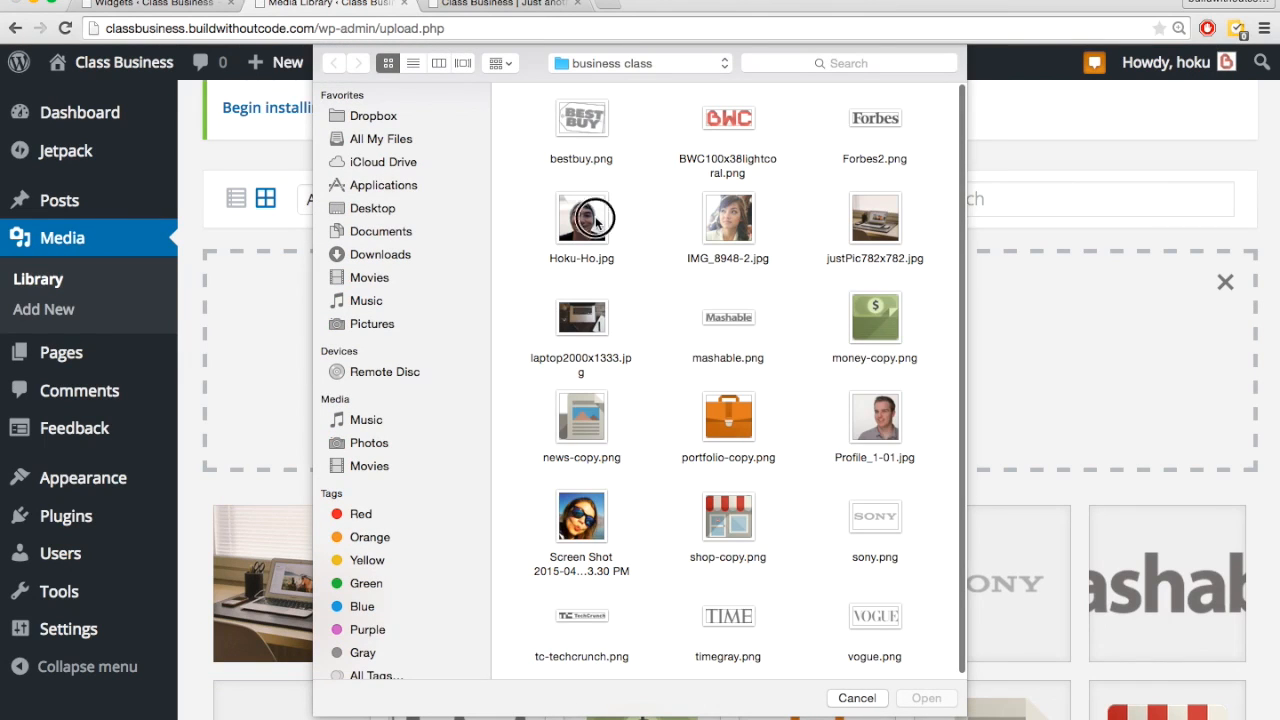
click(856, 698)
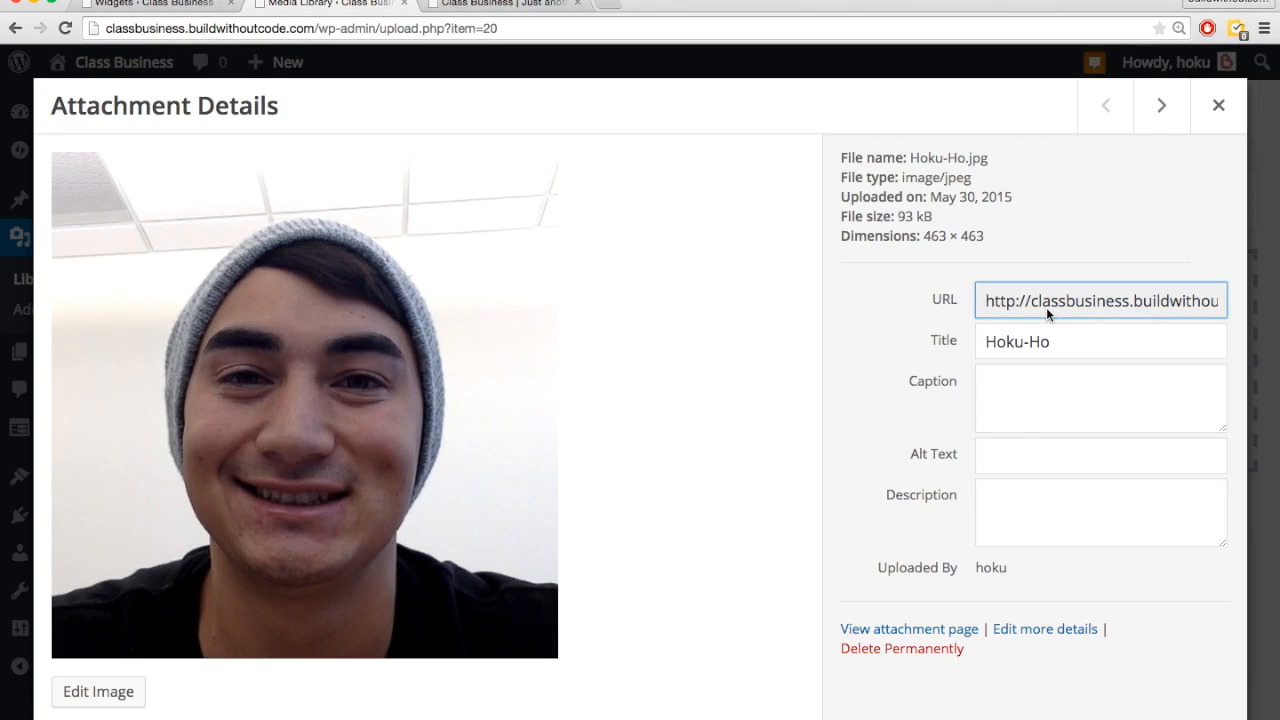
click(1220, 104)
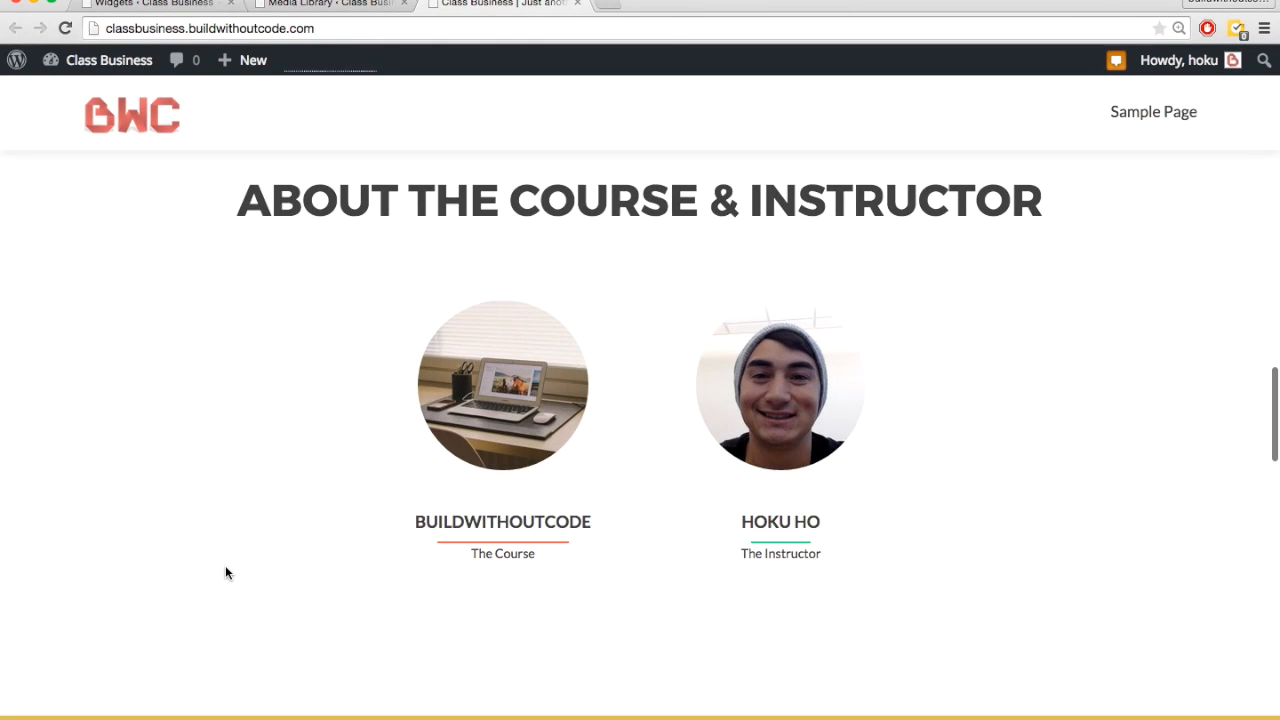
mouse_move(502, 384)
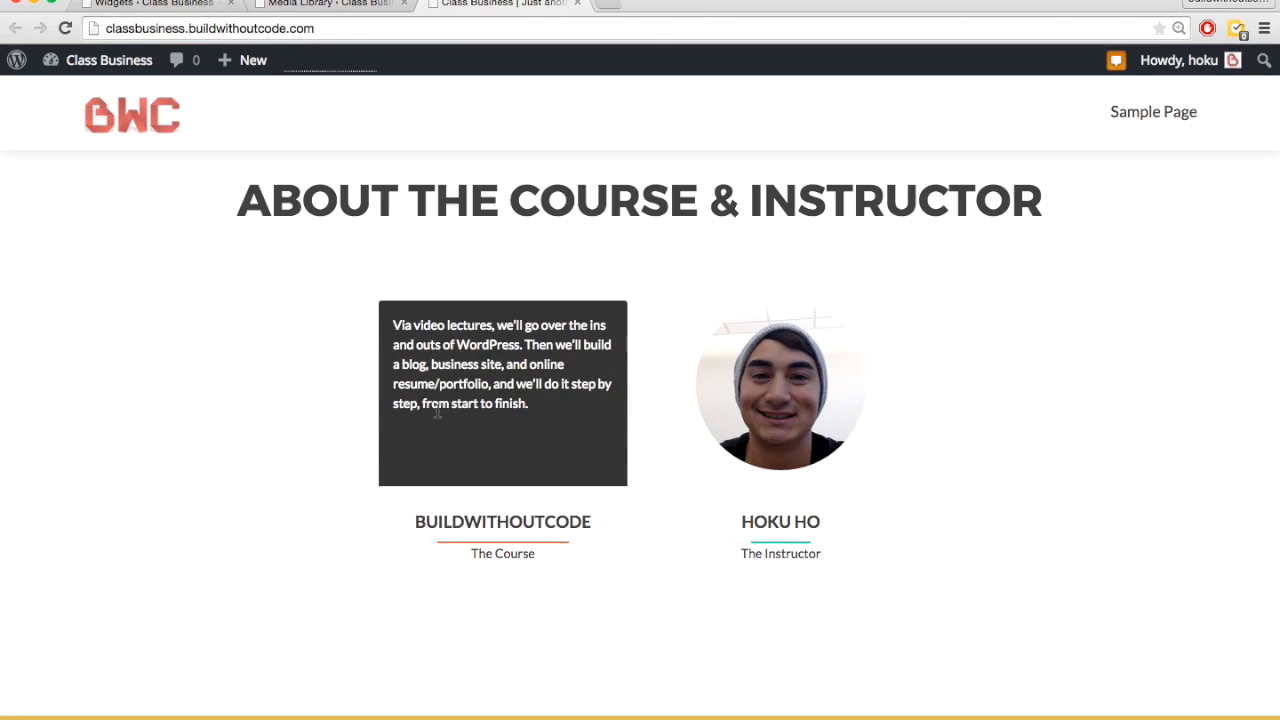